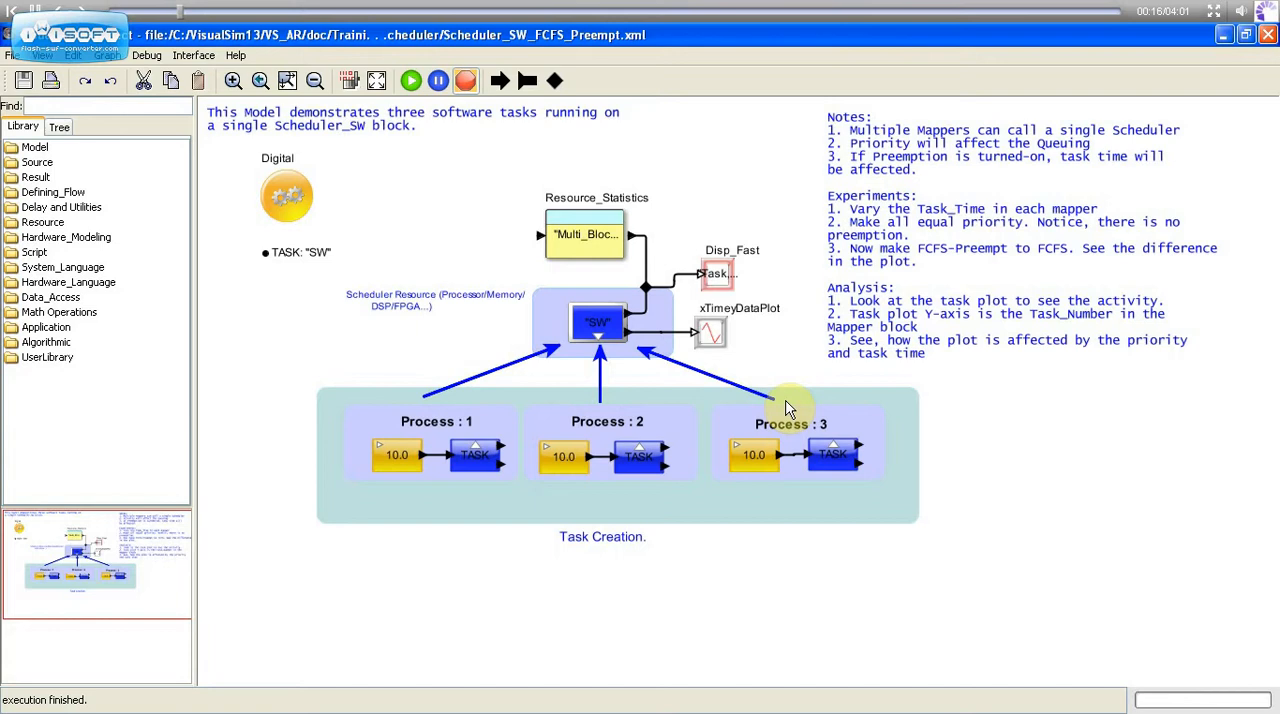
mouse_move(775, 400)
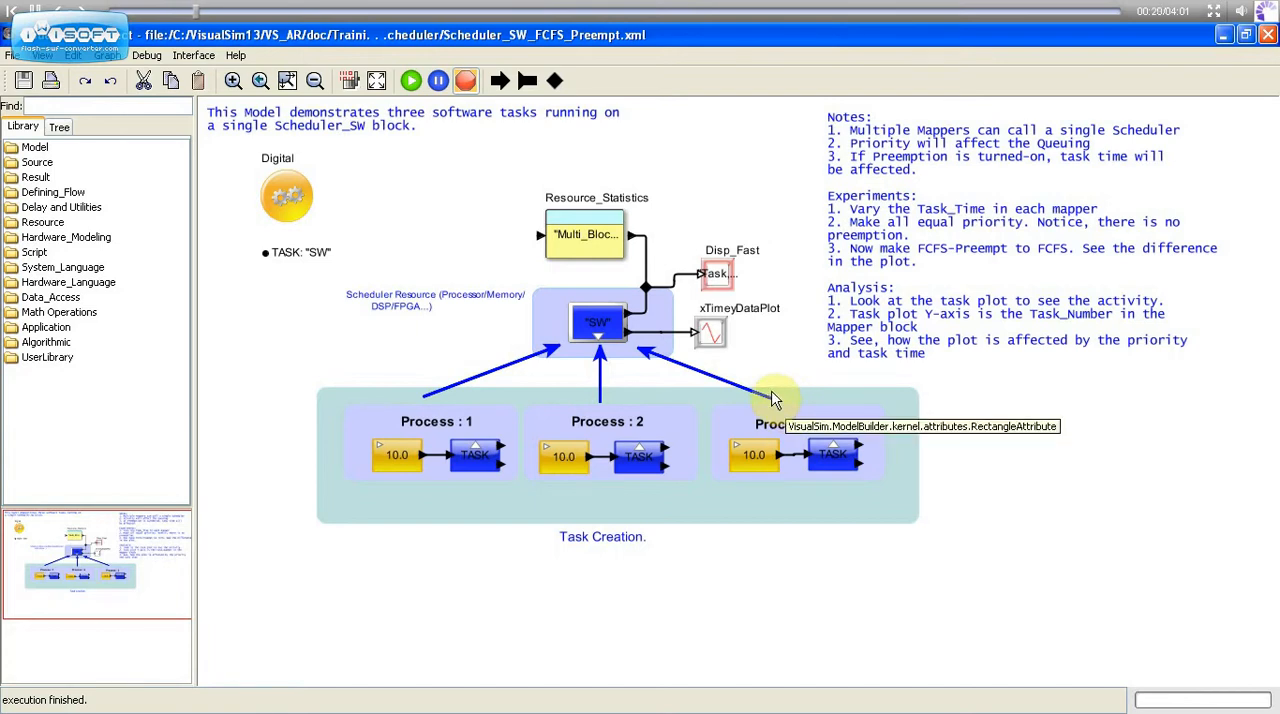
mouse_move(475, 498)
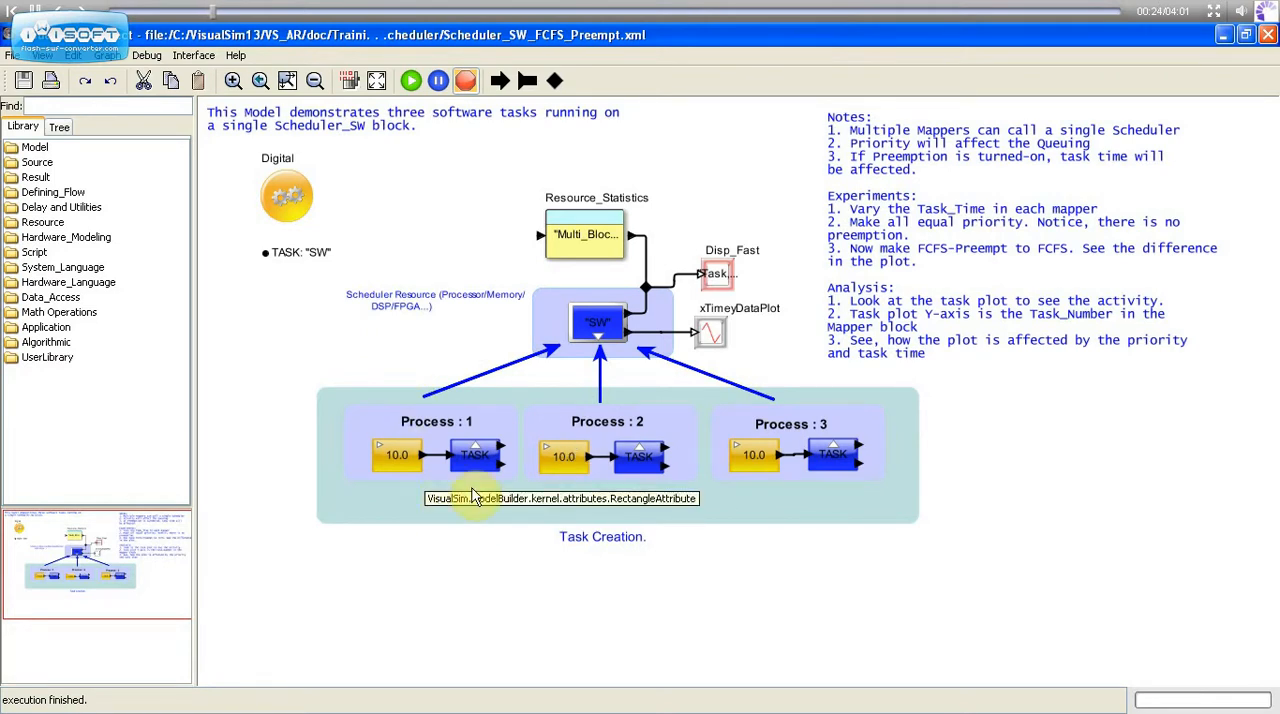
mouse_move(517, 642)
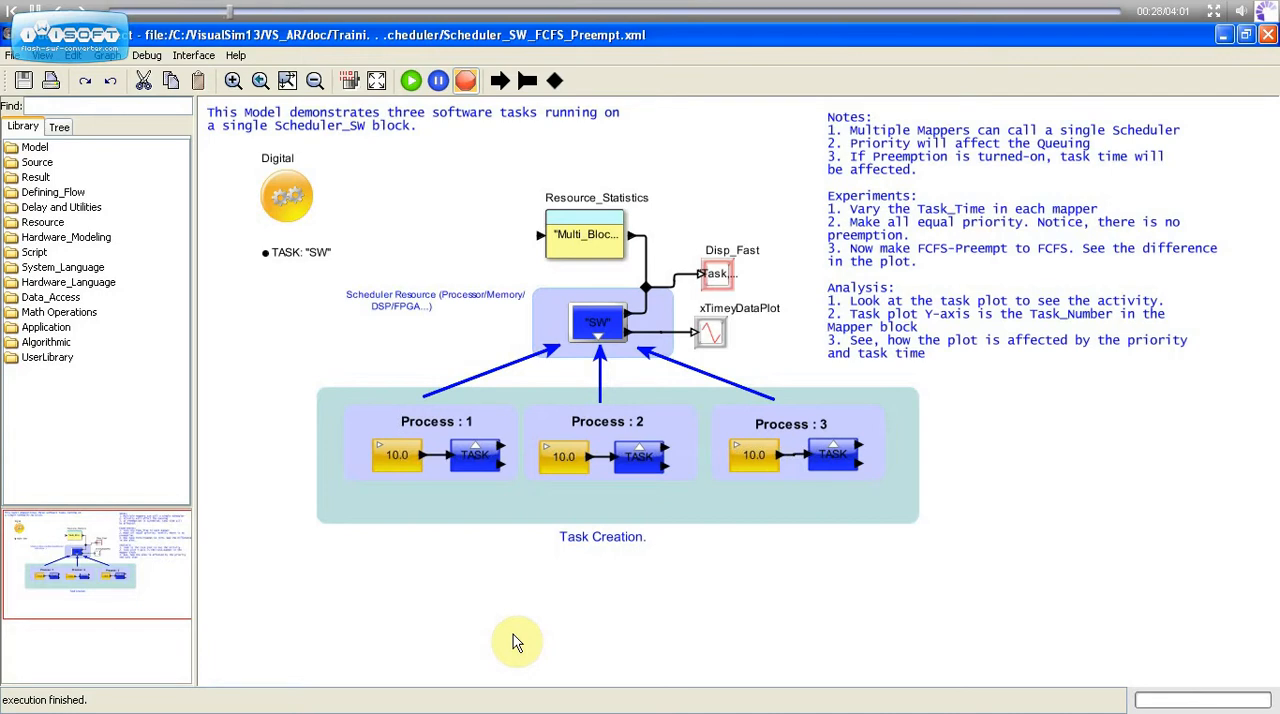
mouse_move(454, 543)
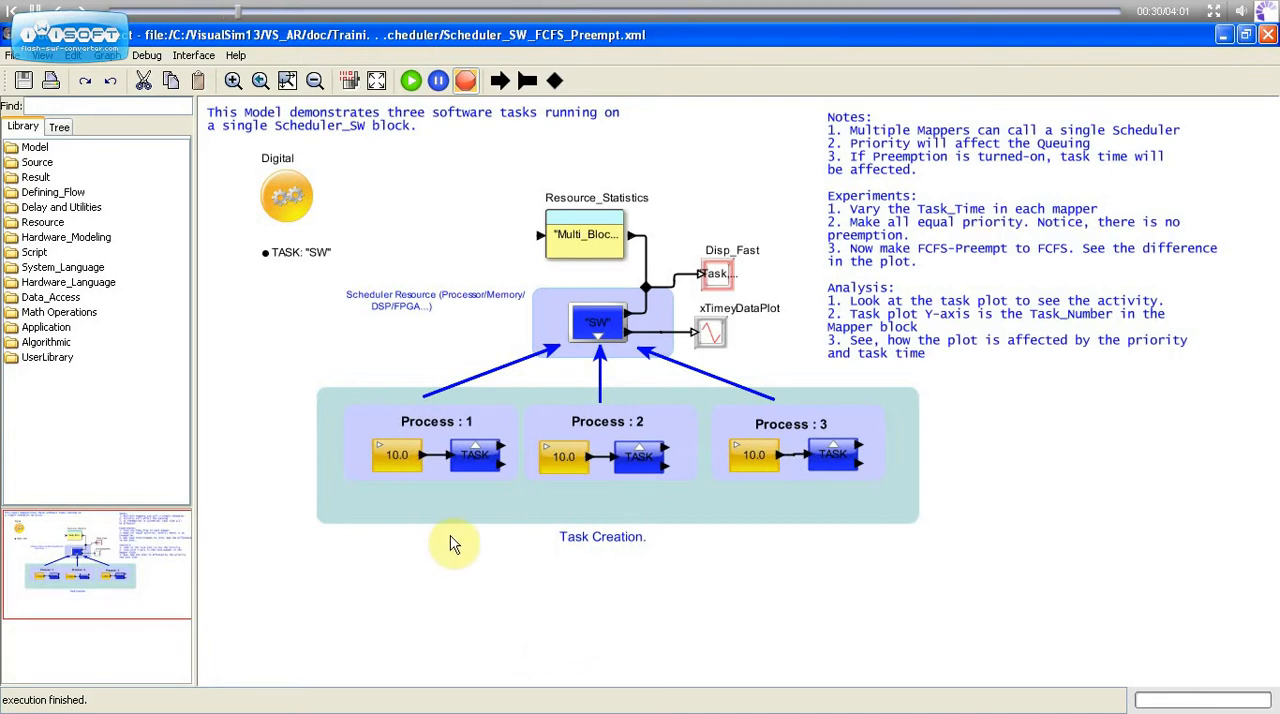
mouse_move(575, 378)
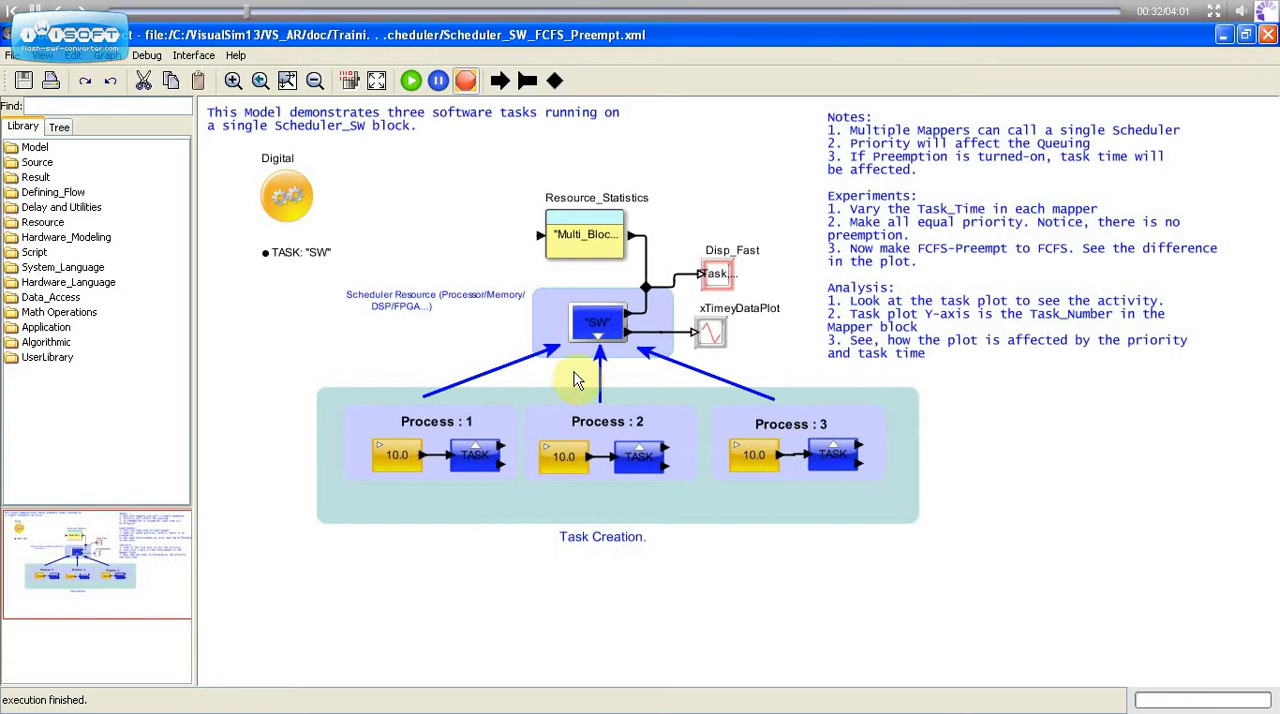
mouse_move(605, 325)
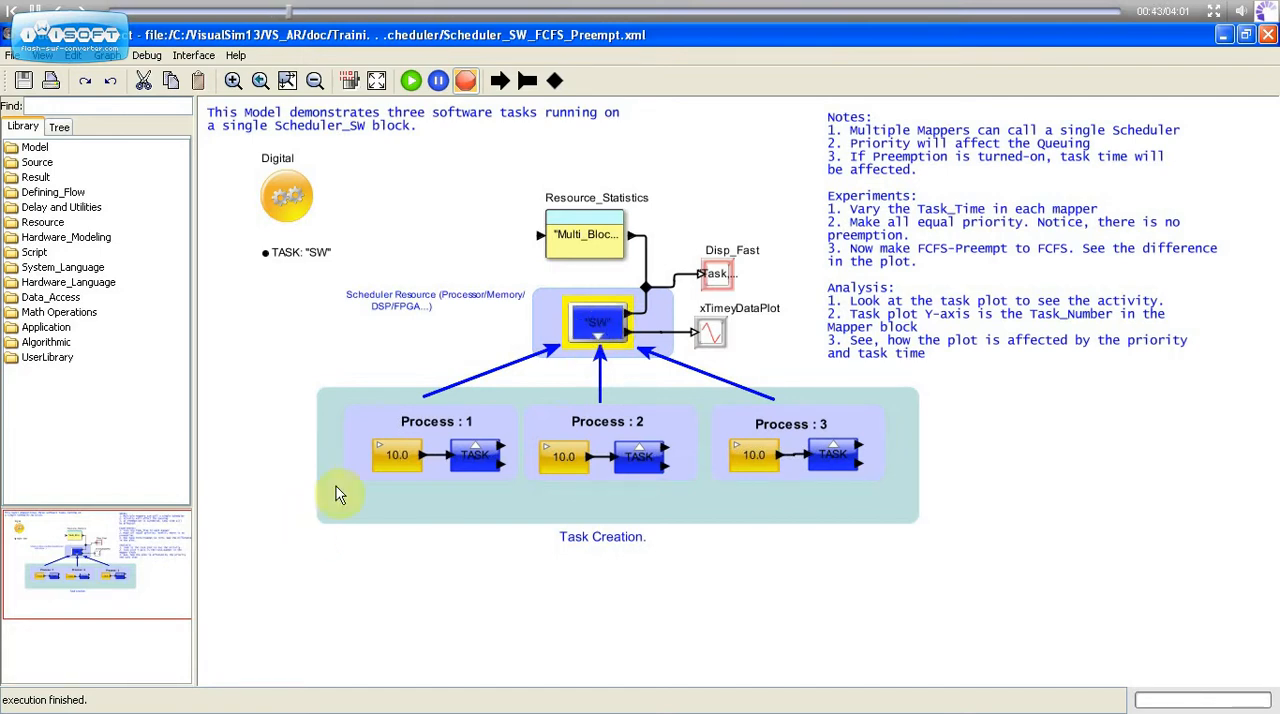
mouse_move(396, 455)
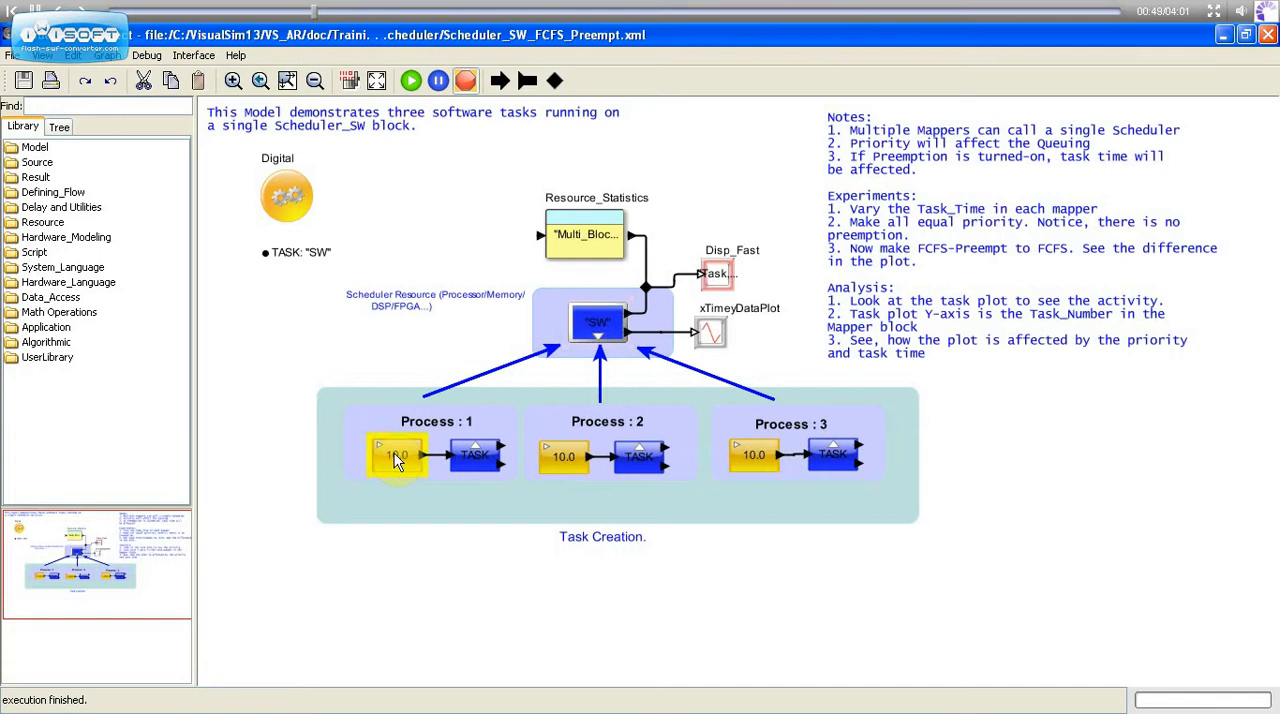
Check the first and third generators' settings, then list the SW scheduler's types.
double_click(396, 455)
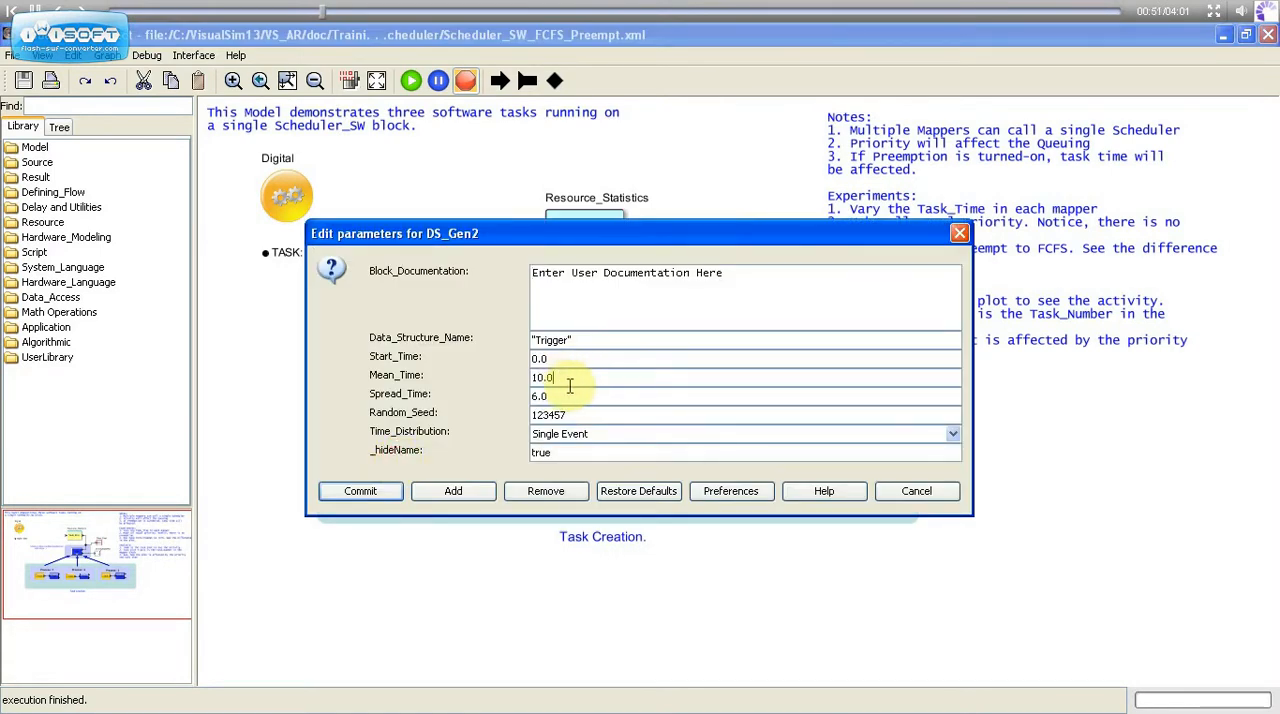
click(360, 490)
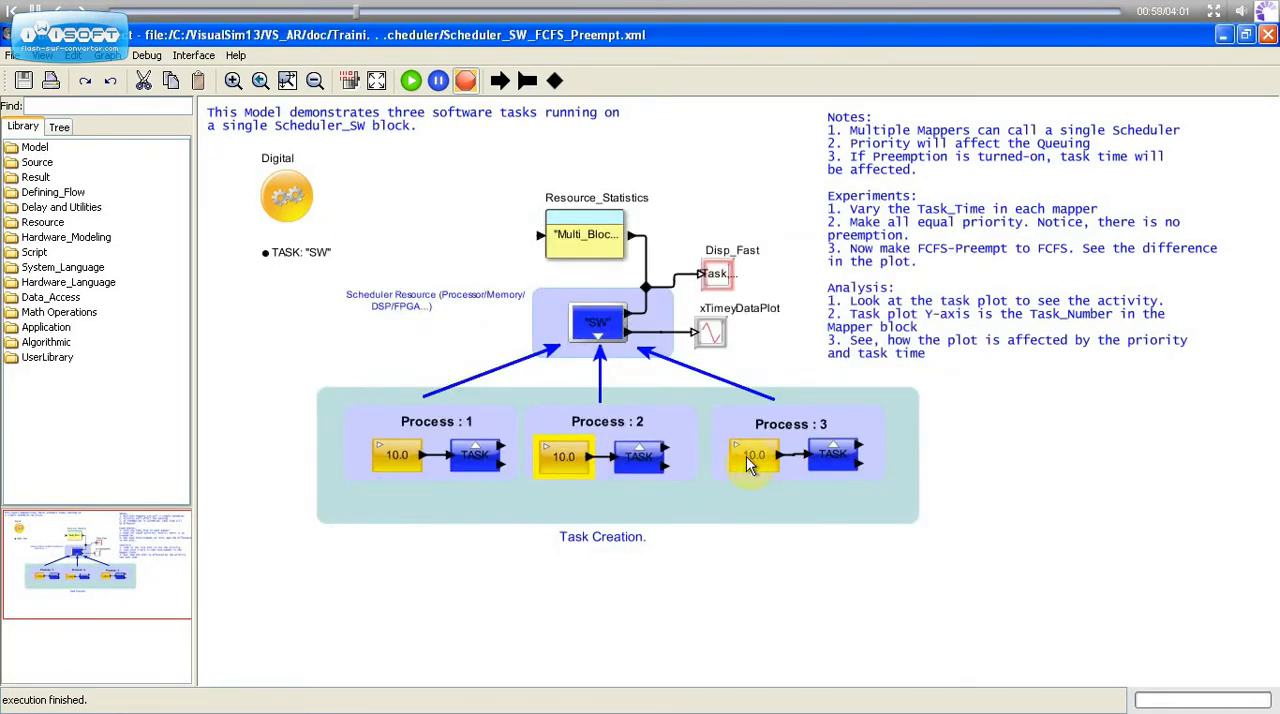
double_click(753, 455)
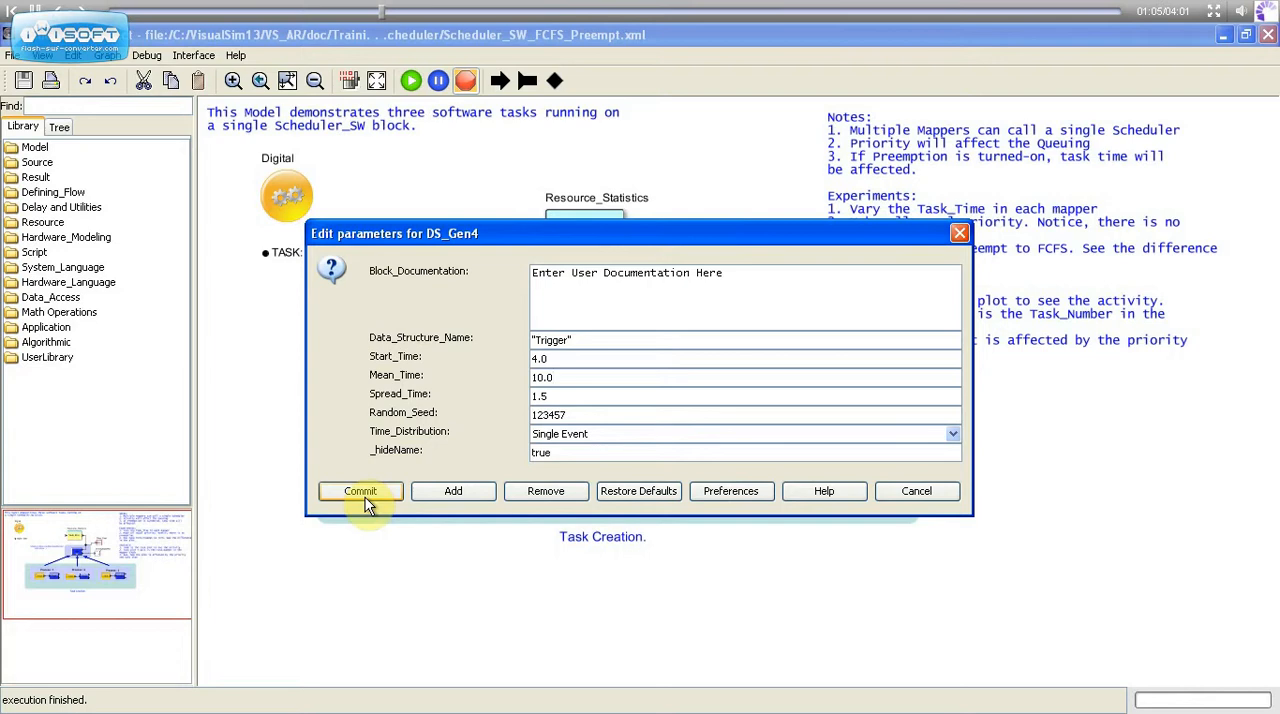
click(360, 490)
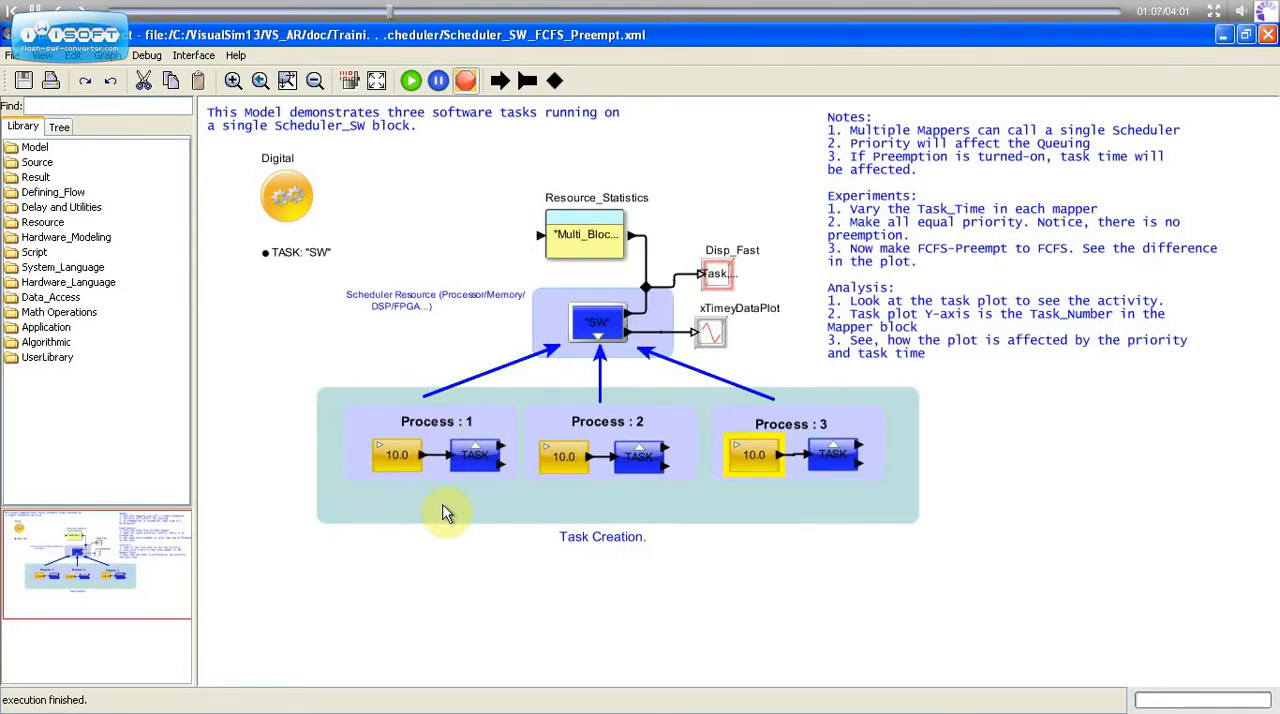
mouse_move(497, 478)
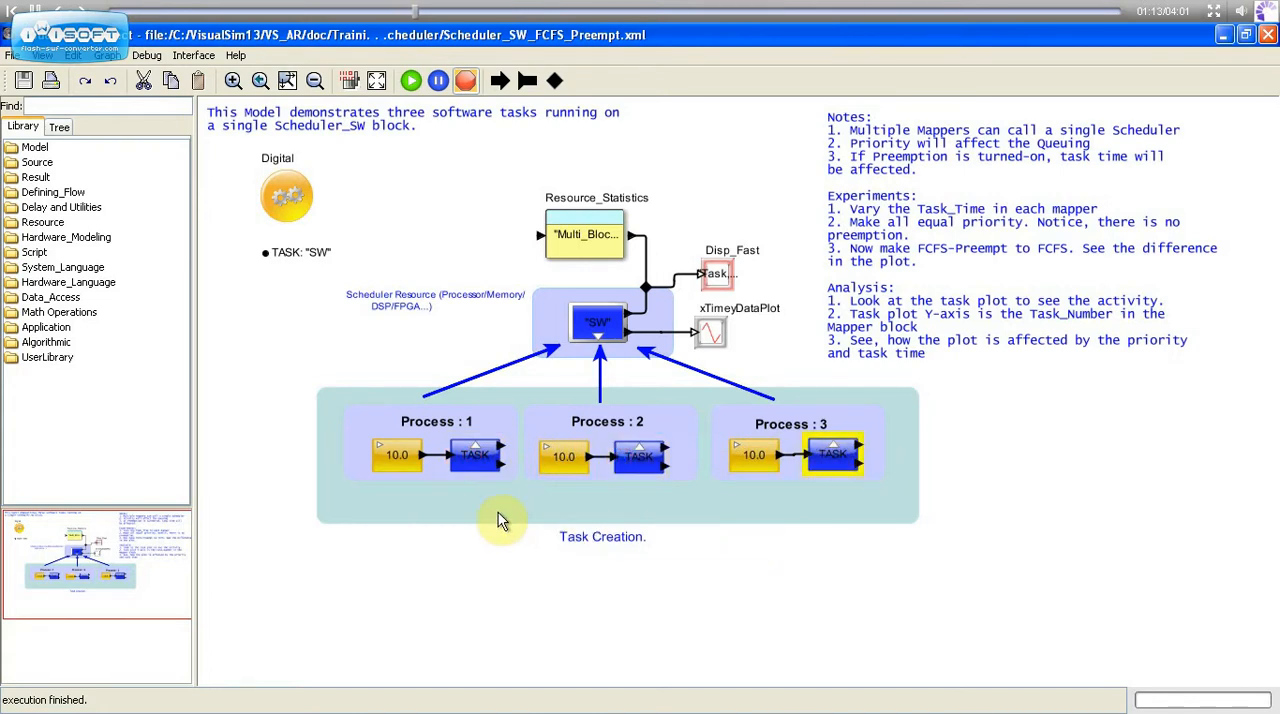
mouse_move(605, 330)
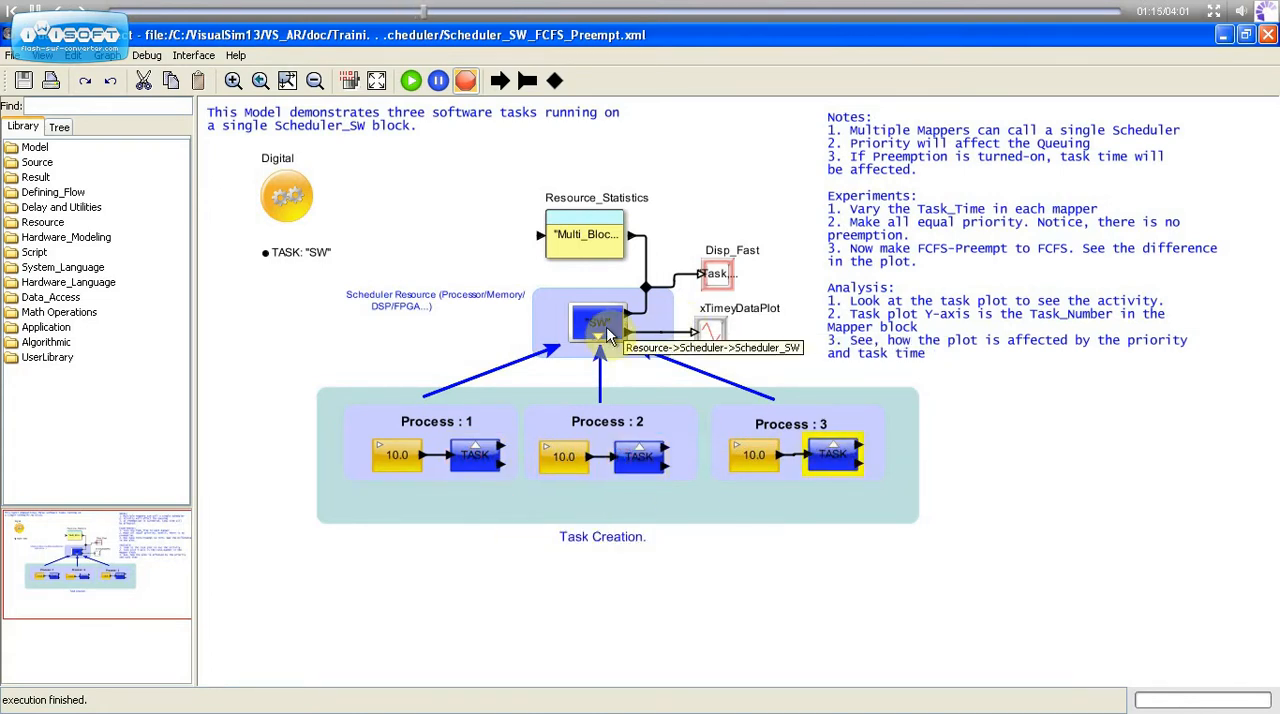
double_click(600, 322)
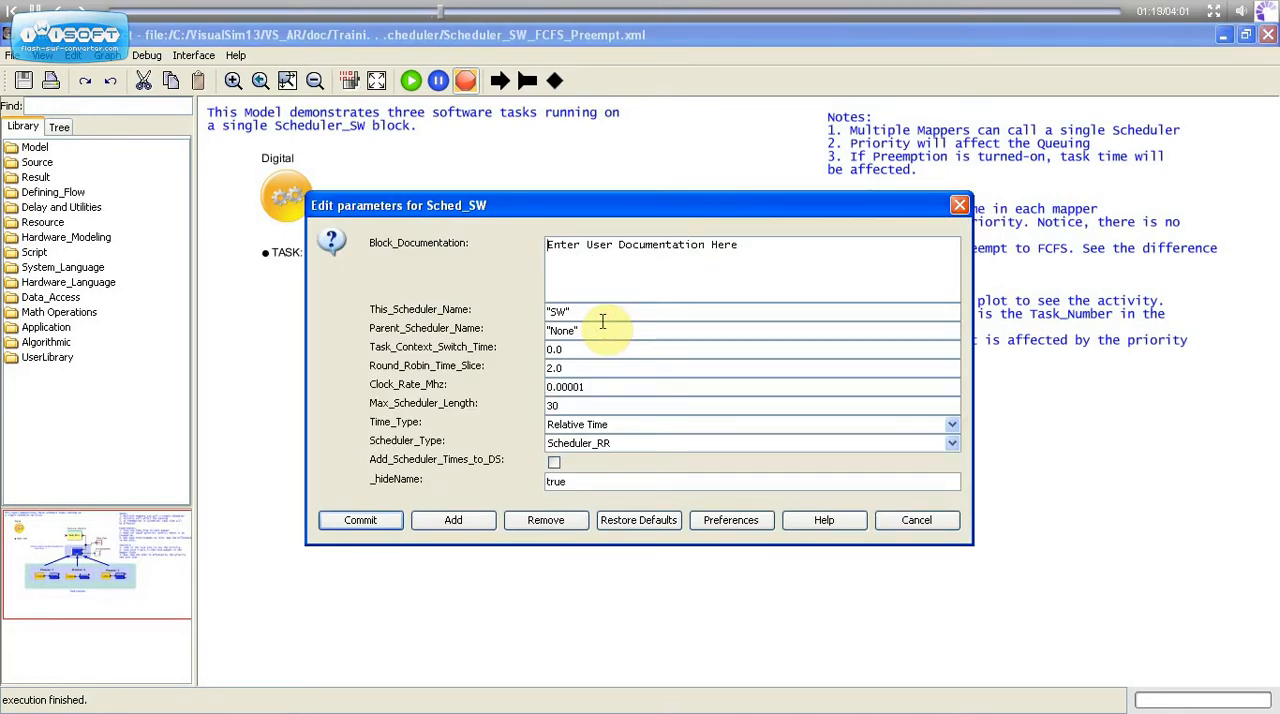
click(949, 443)
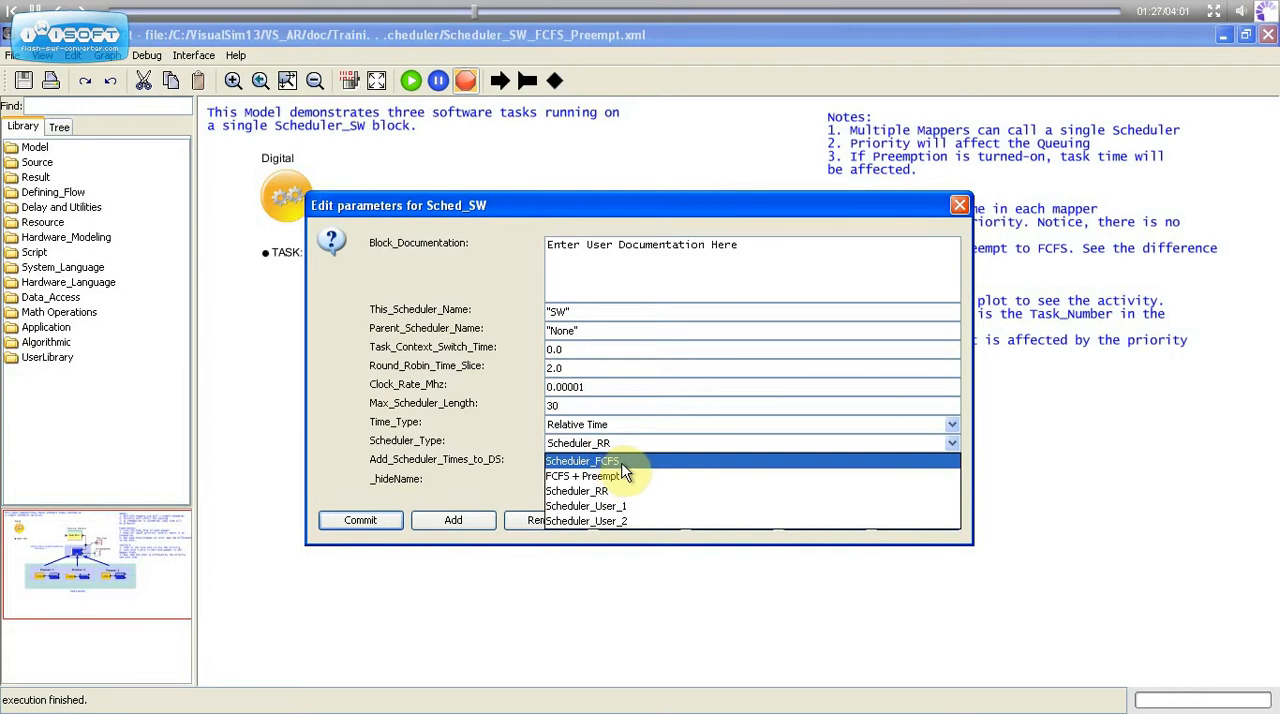
mouse_move(620, 476)
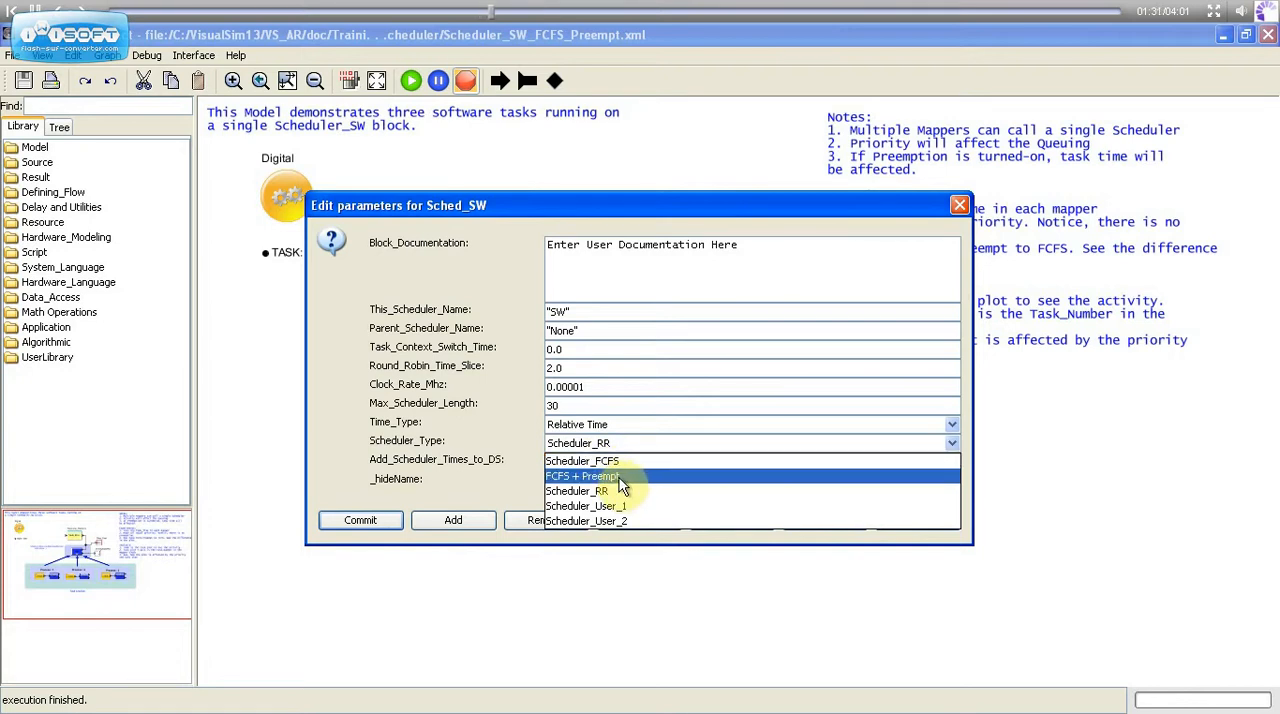
mouse_move(628, 491)
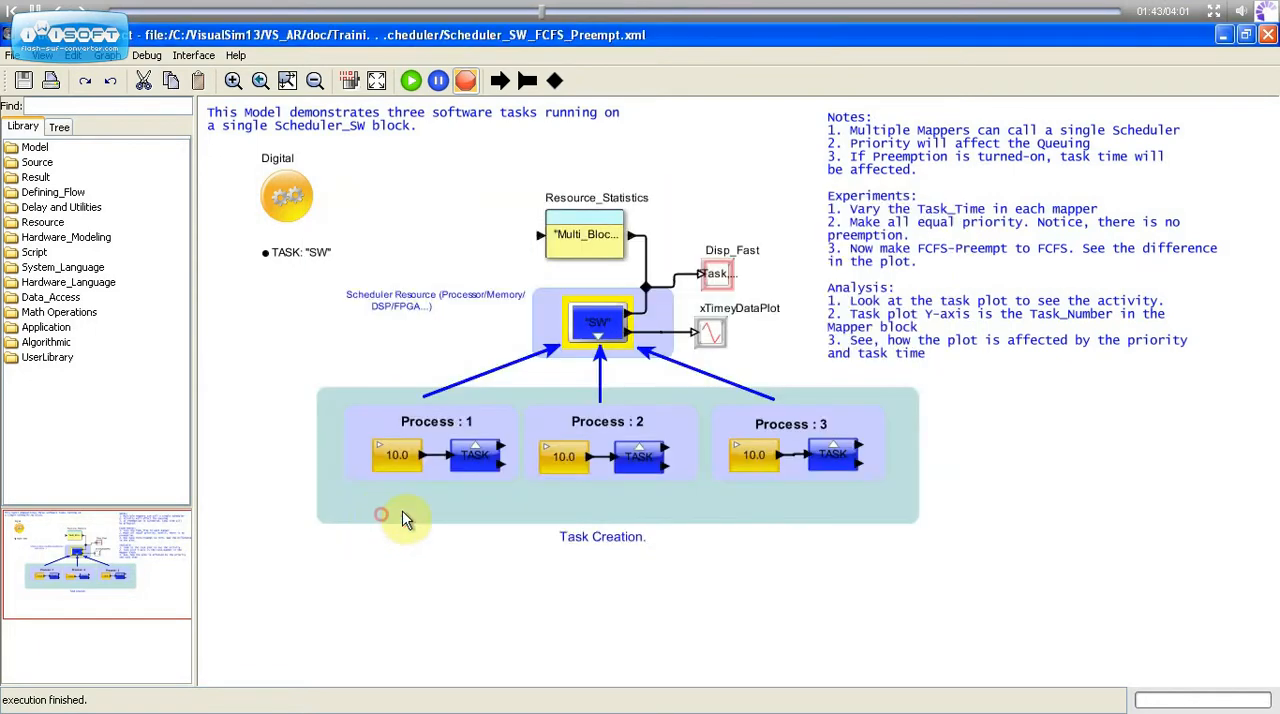
Run the FCFS simulation, view the task timing plot, and close the mapper's parameters.
click(411, 81)
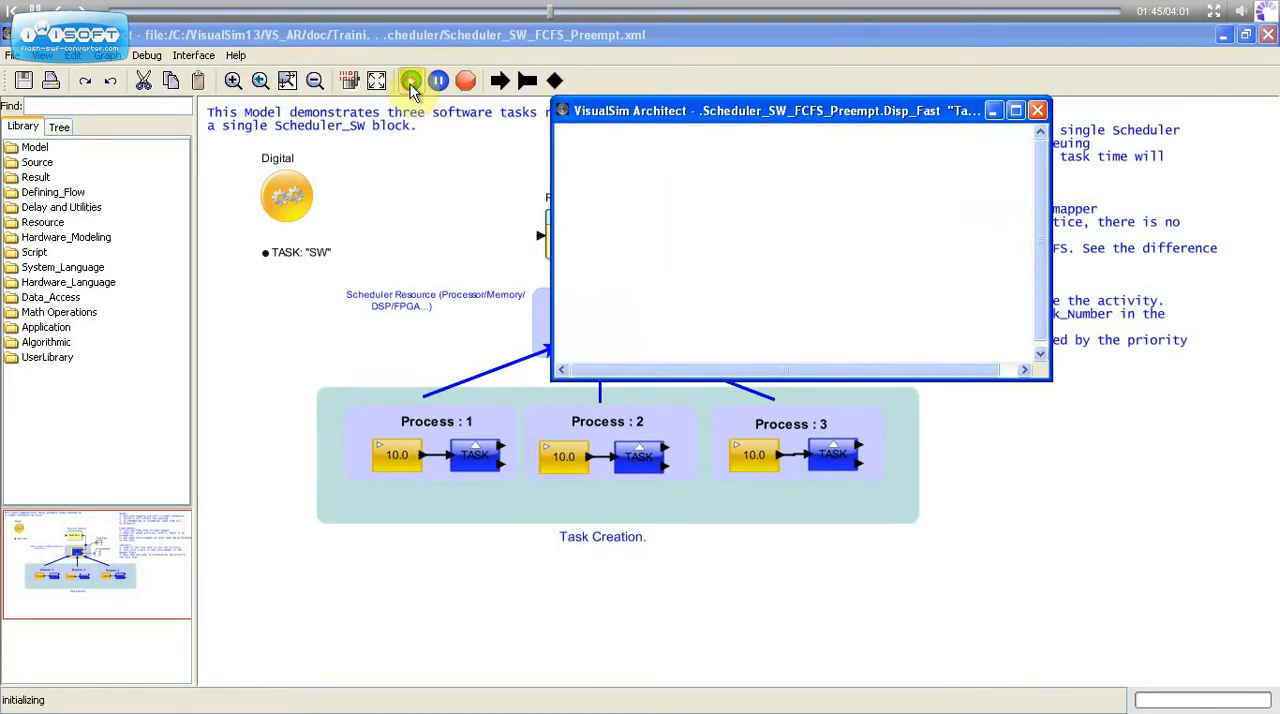
click(411, 81)
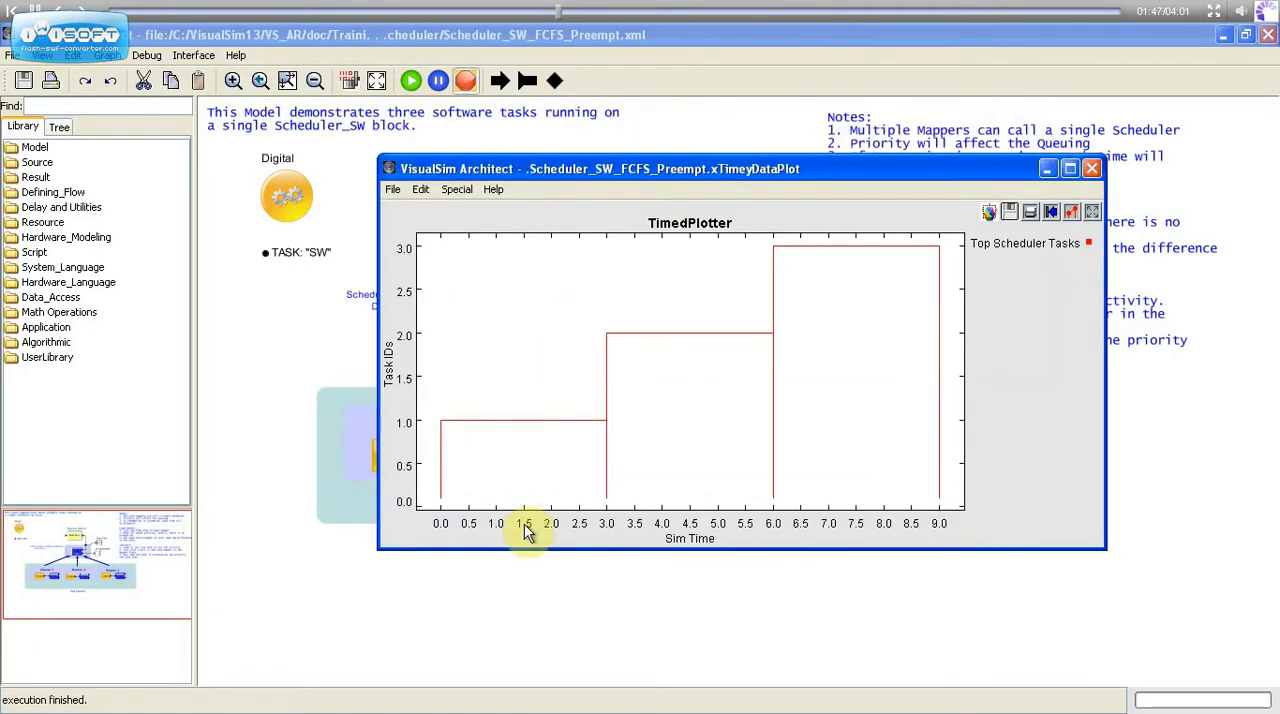
mouse_move(455, 495)
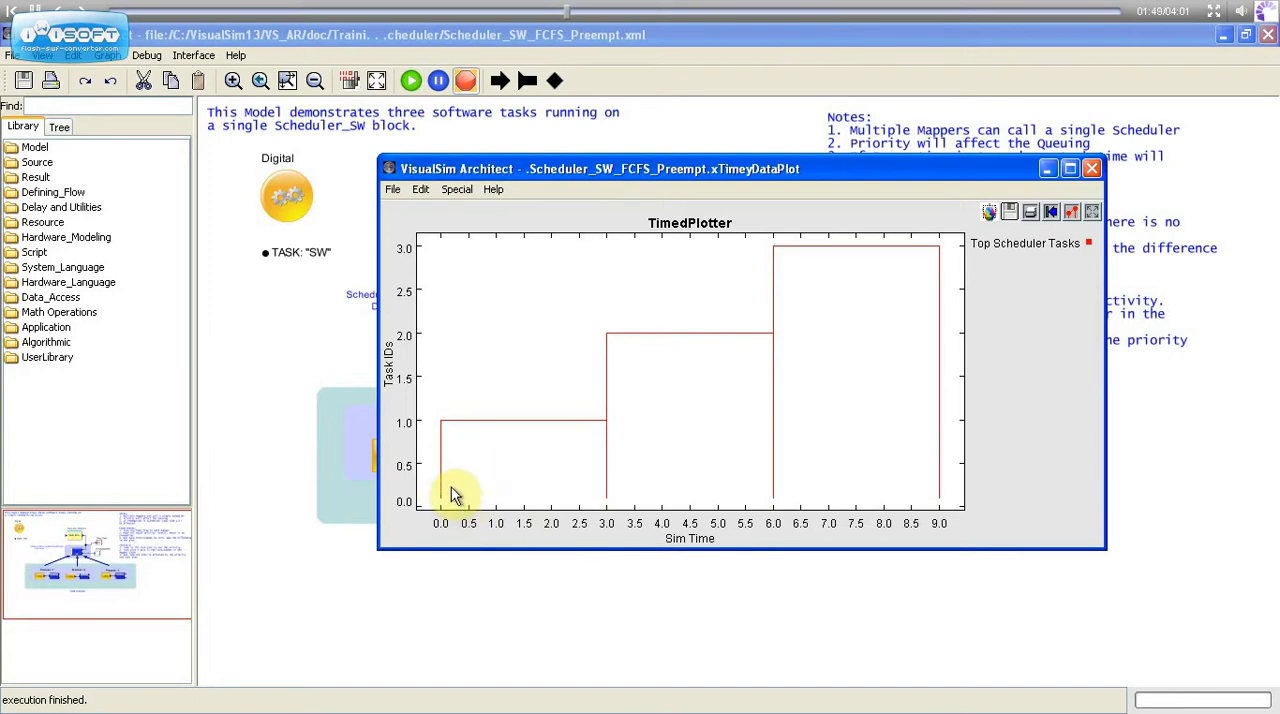
mouse_move(605, 505)
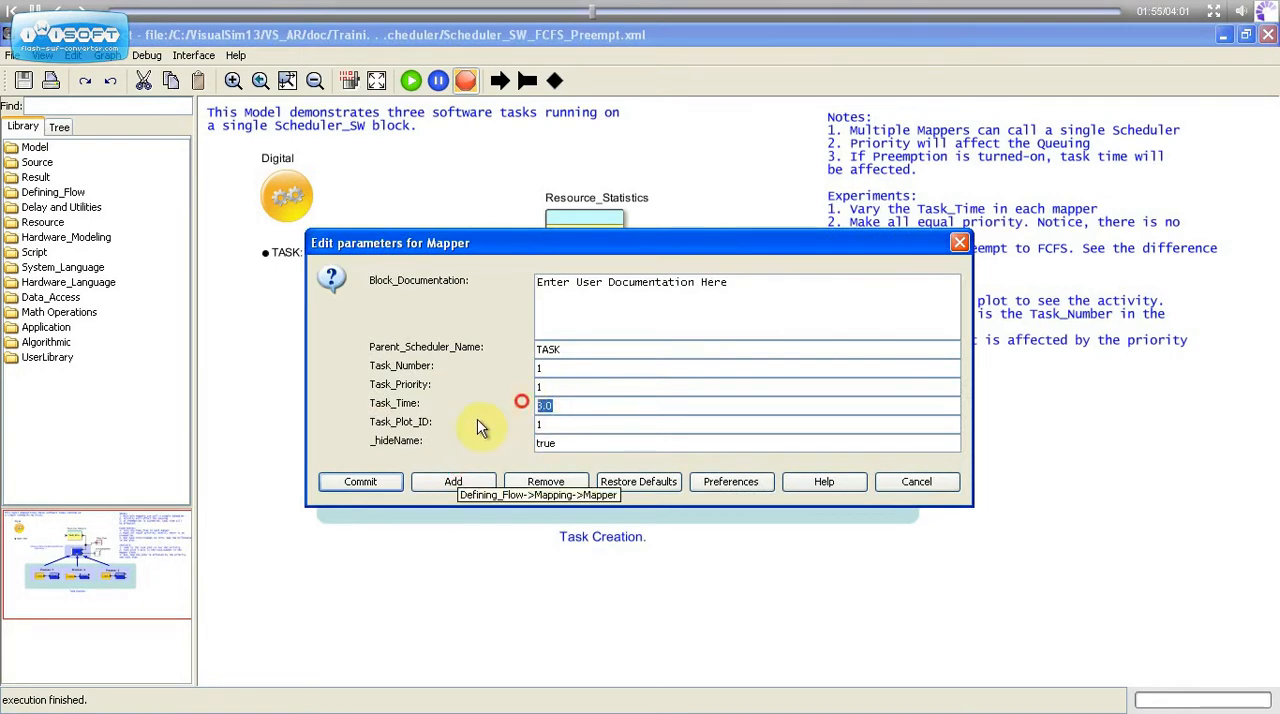
click(360, 481)
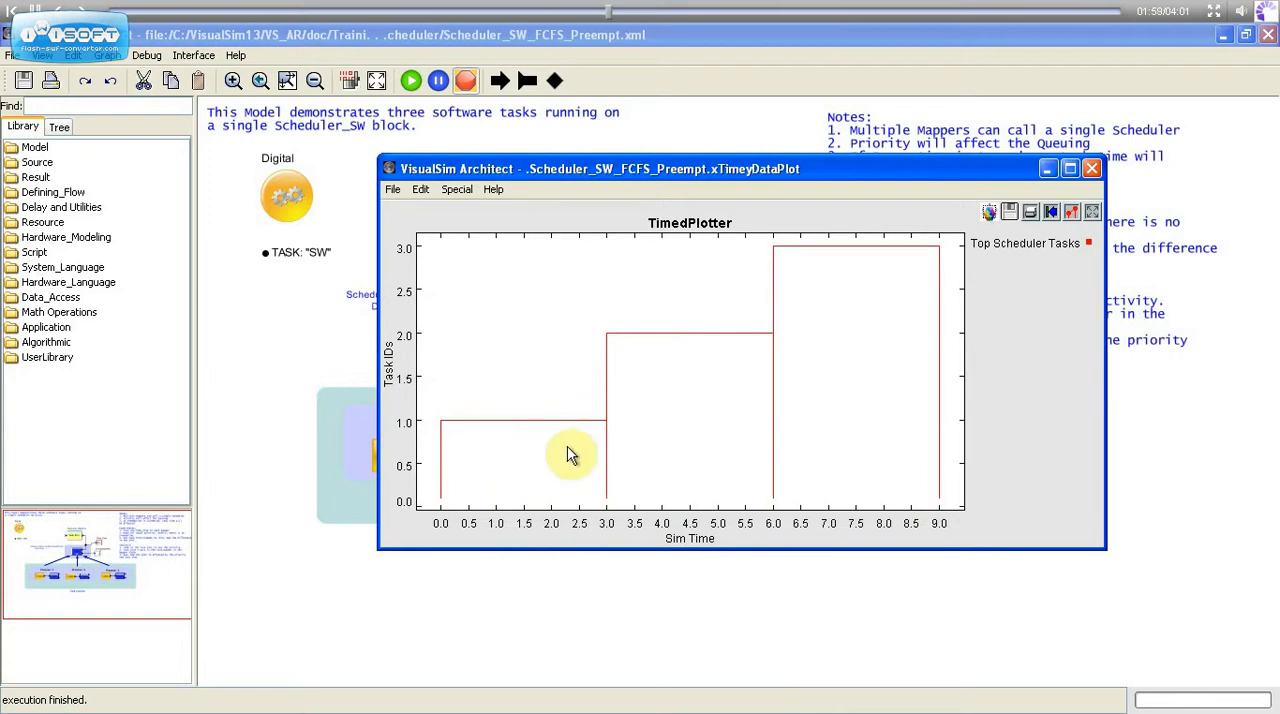
mouse_move(466, 488)
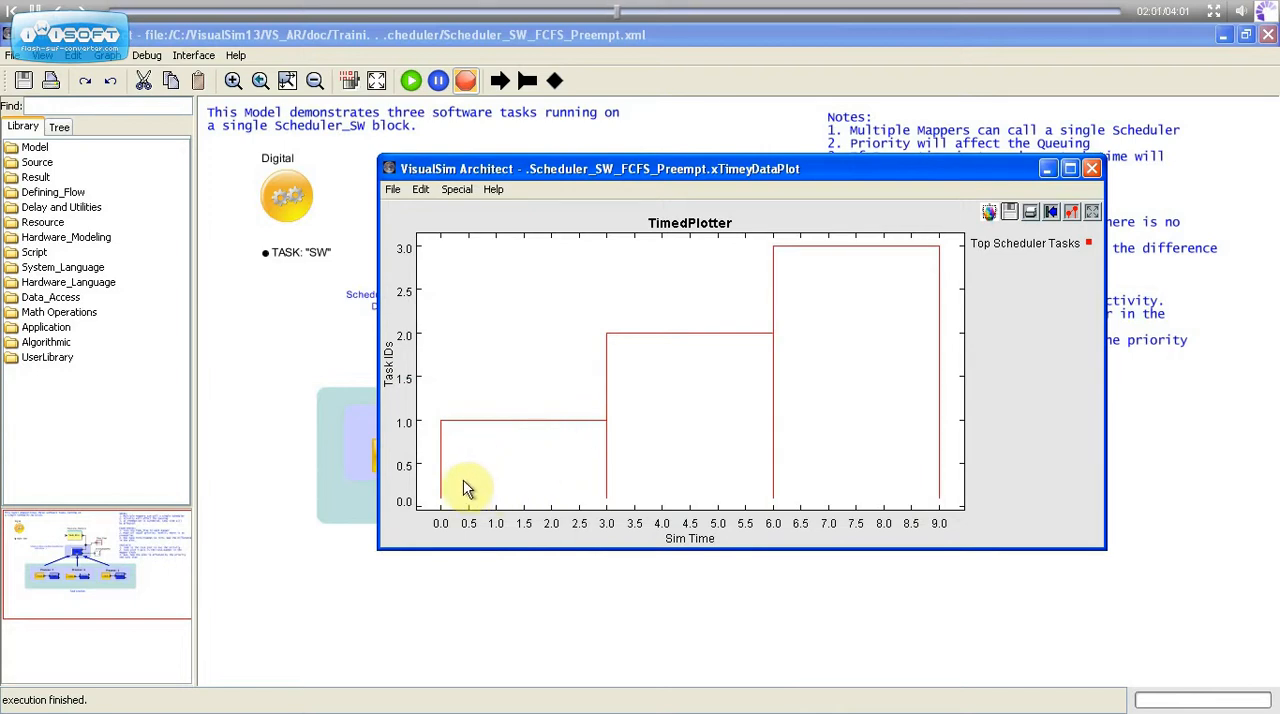
mouse_move(603, 513)
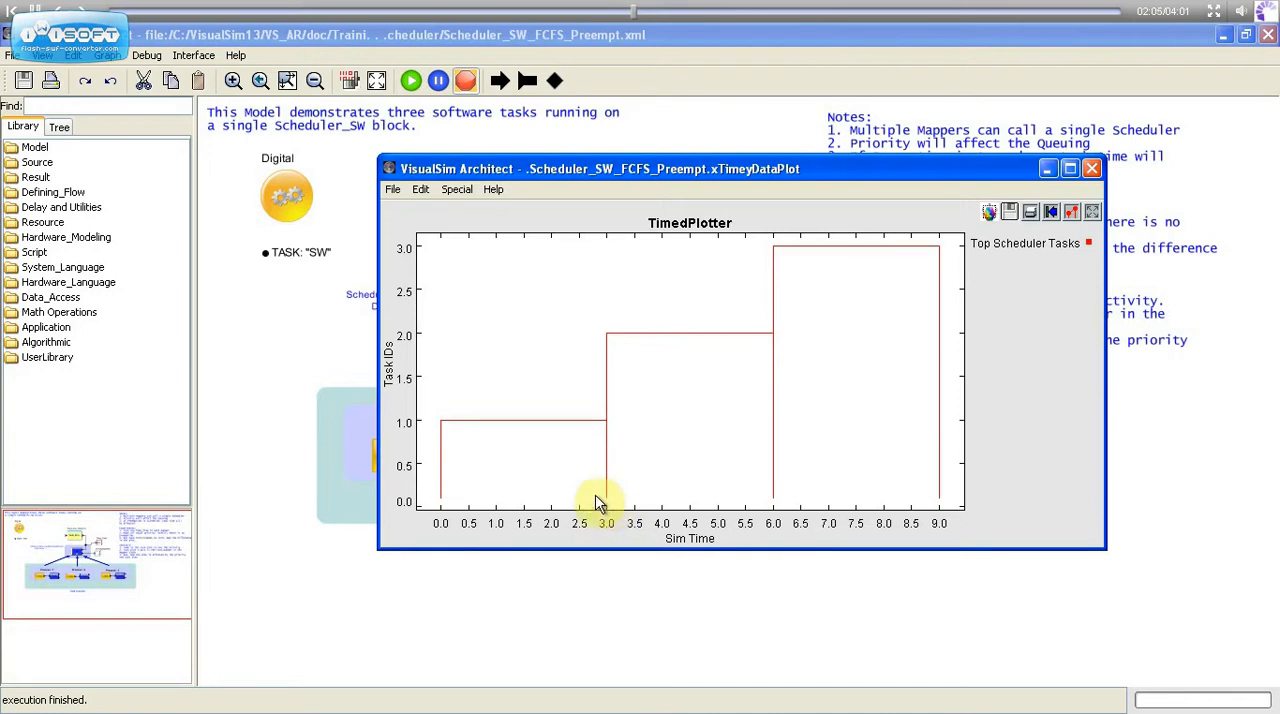
mouse_move(1048, 190)
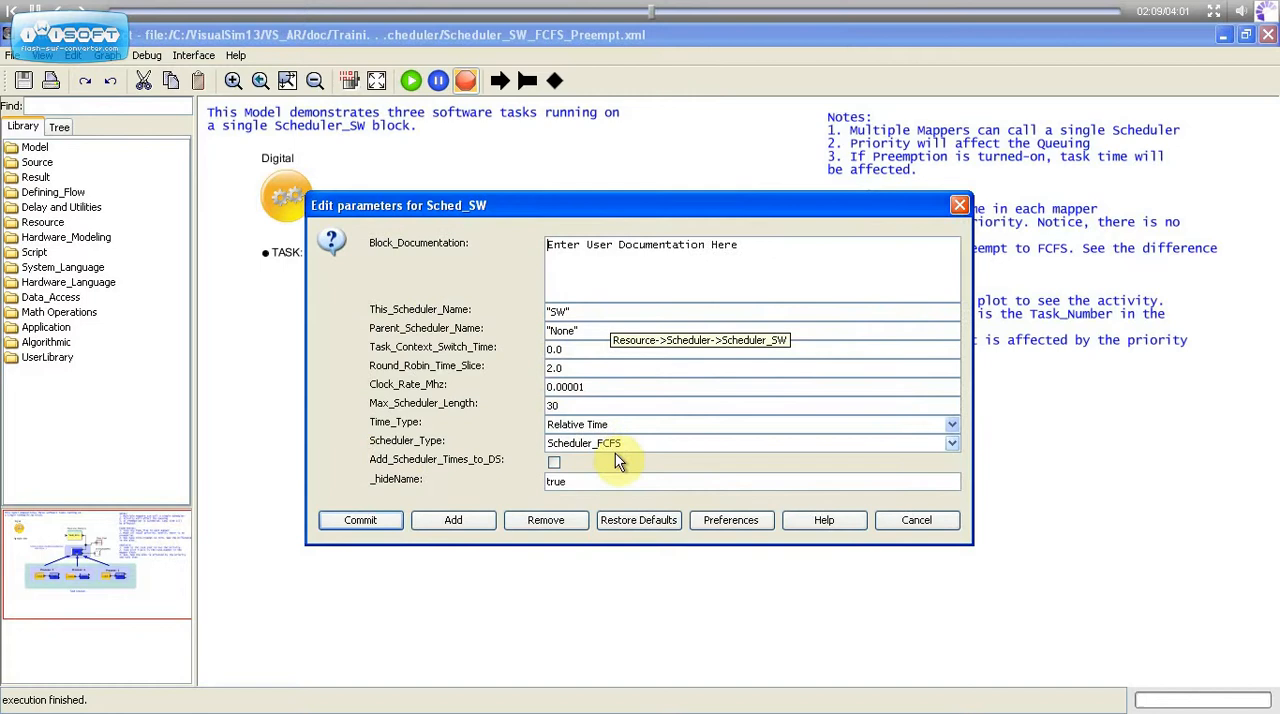
Commit FCFS + Preempt as the SW scheduler type and run the simulation.
click(750, 443)
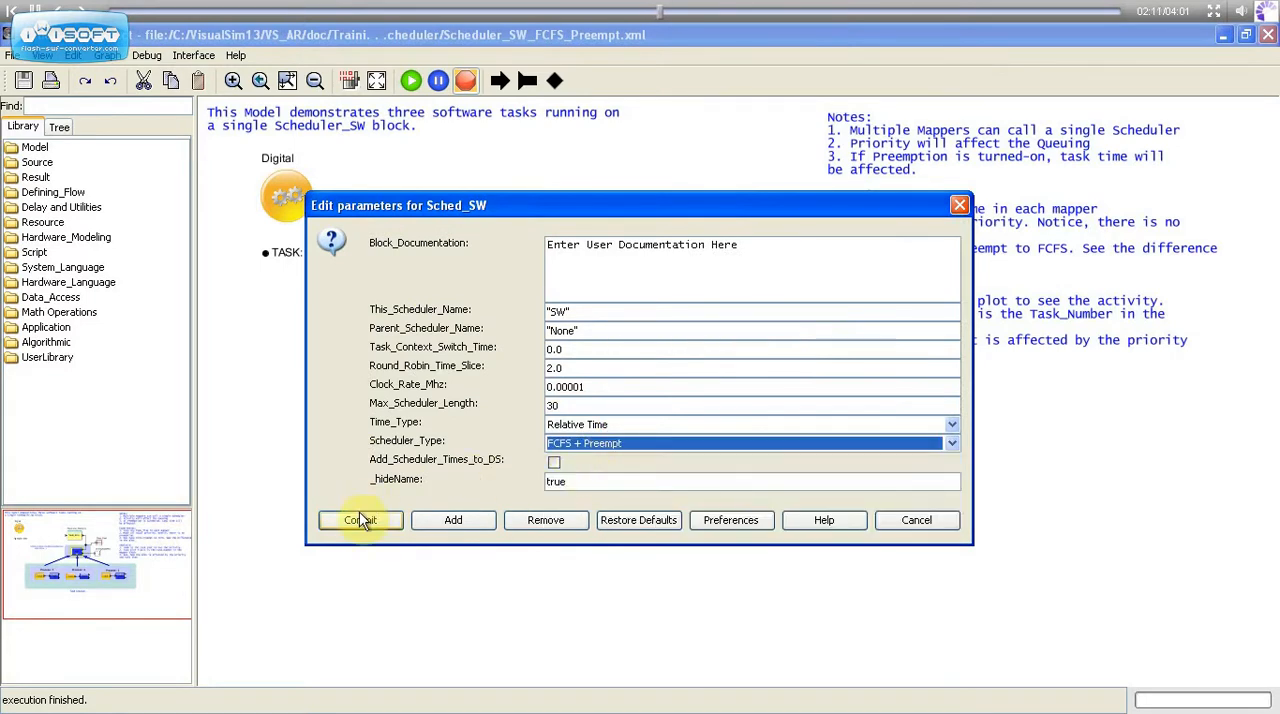
mouse_move(360, 520)
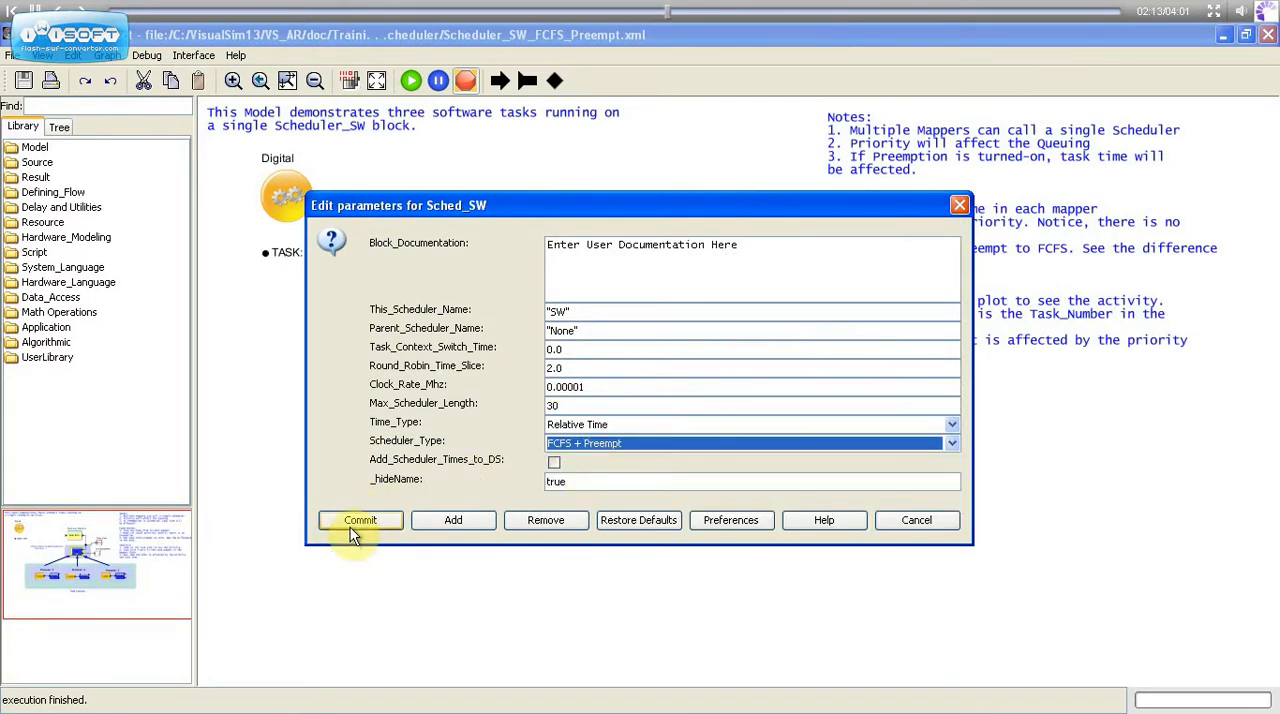
click(360, 519)
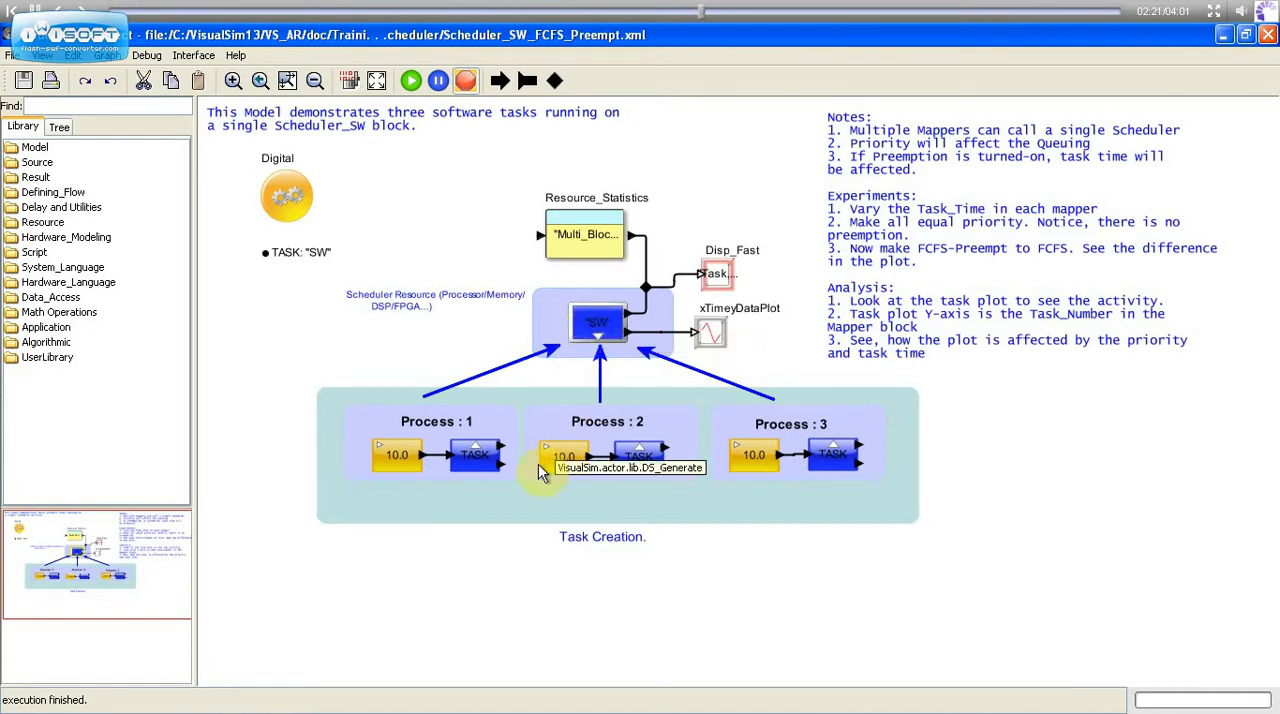
mouse_move(508, 475)
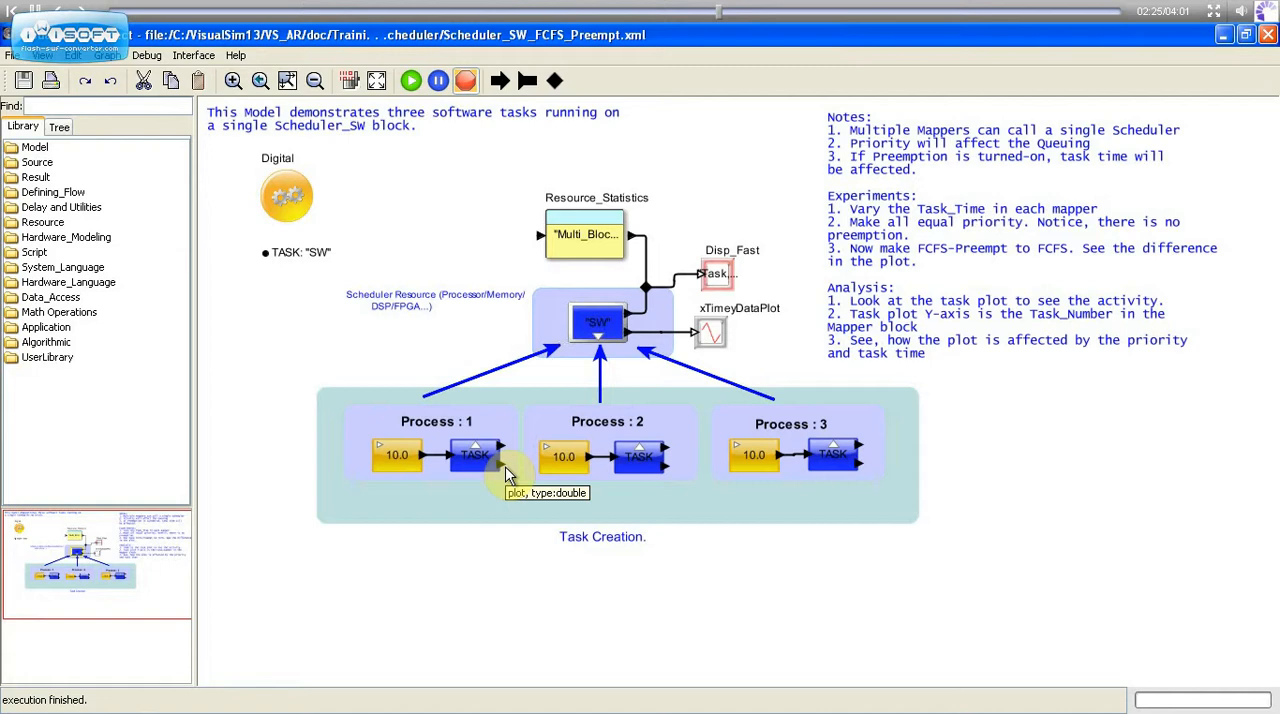
mouse_move(508, 475)
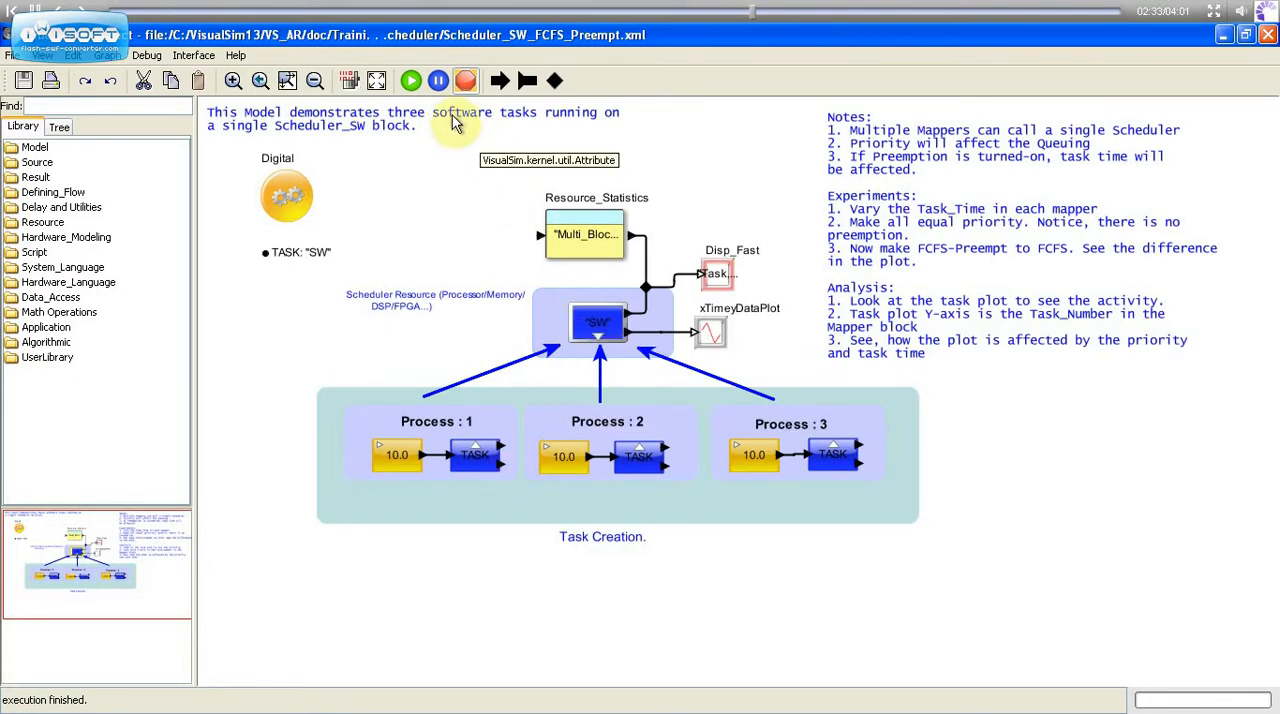
click(411, 81)
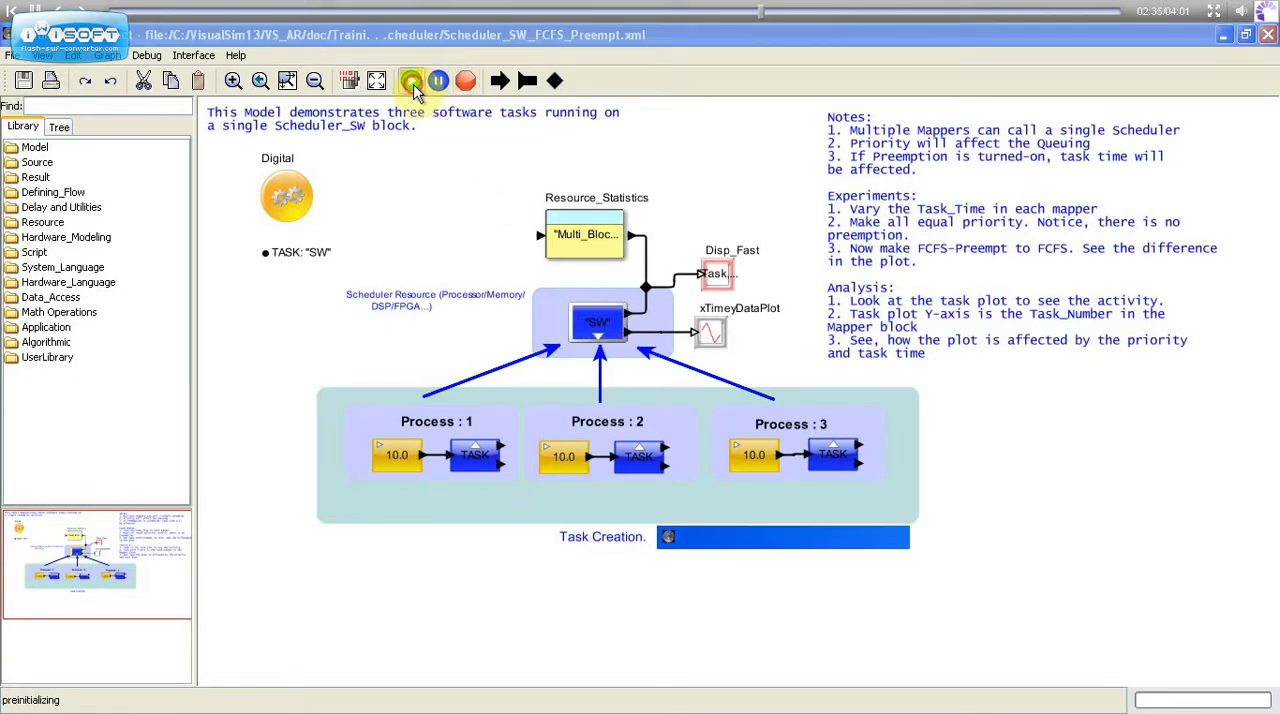
Review the preemptive FCFS plot of tasks 1, 2, 3, 2, 1, then close it.
click(411, 81)
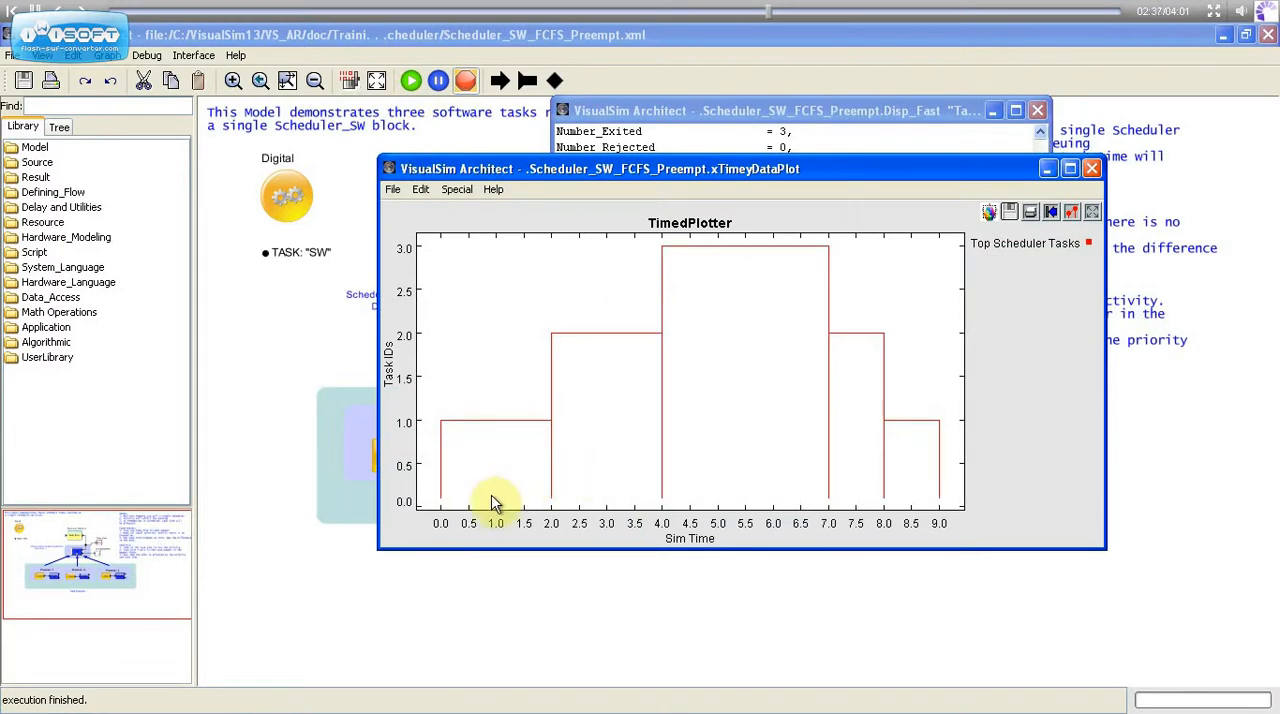
mouse_move(450, 515)
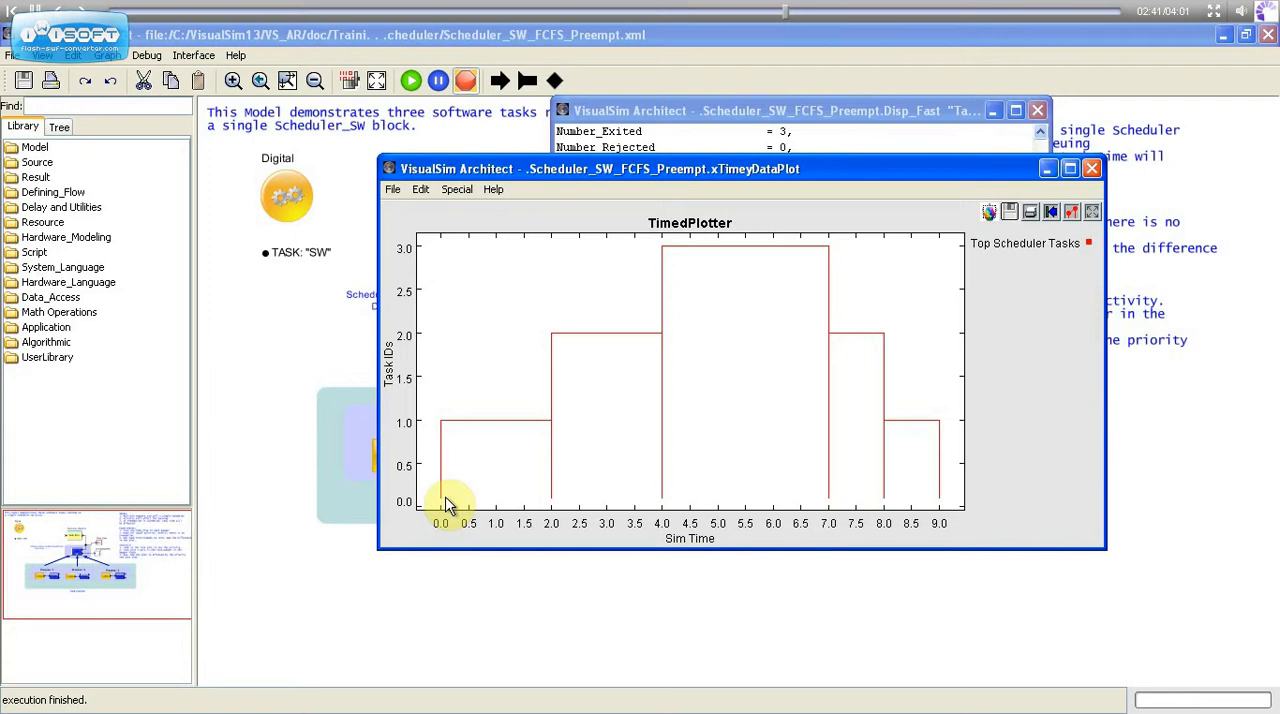
mouse_move(507, 513)
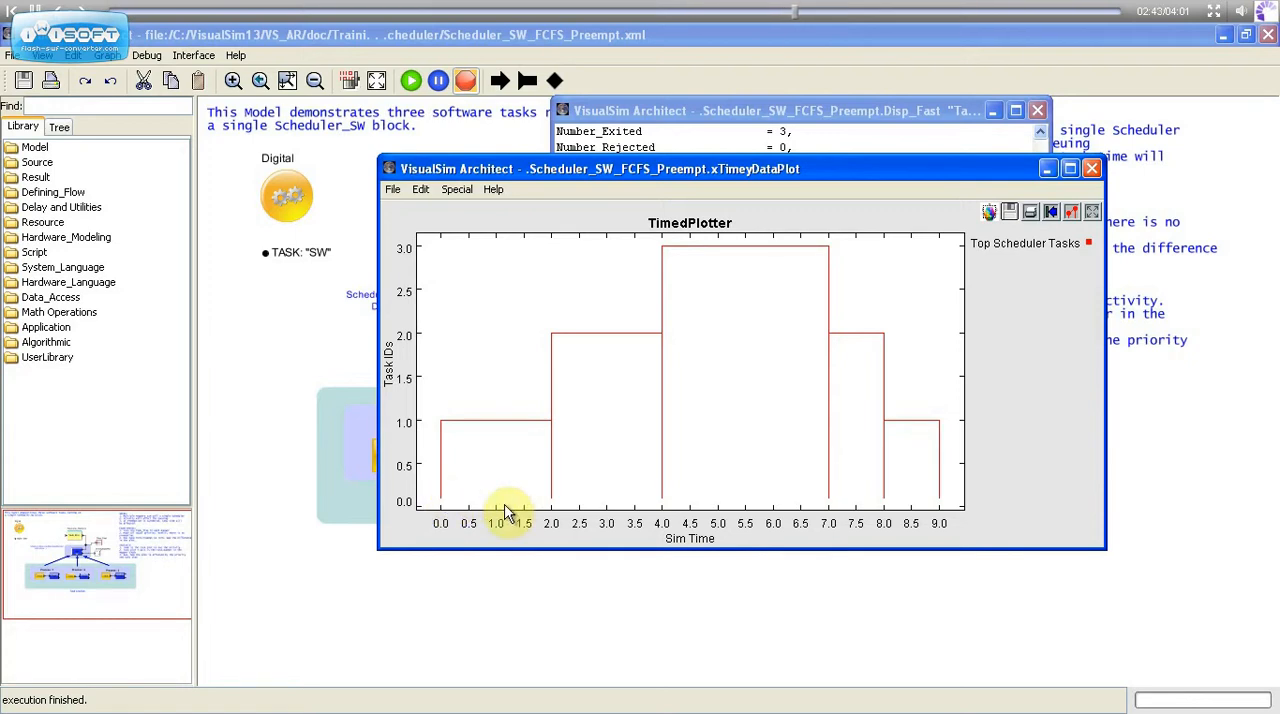
mouse_move(553, 447)
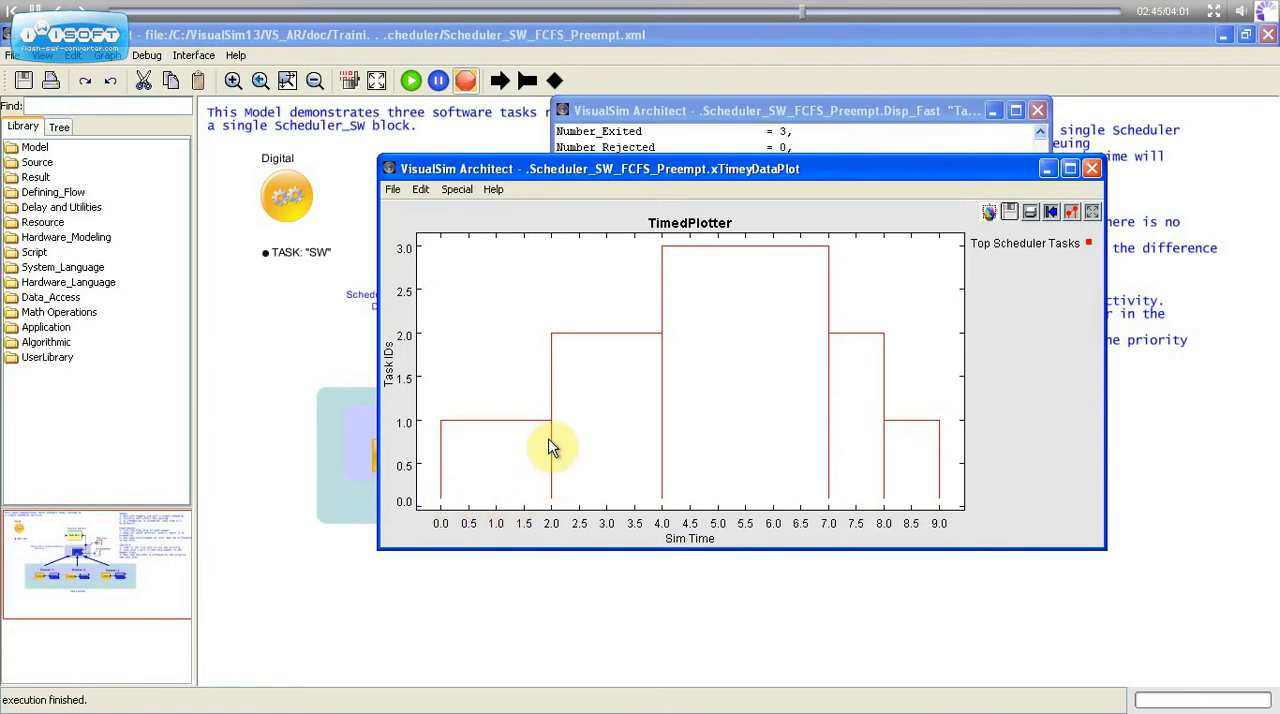
mouse_move(548, 491)
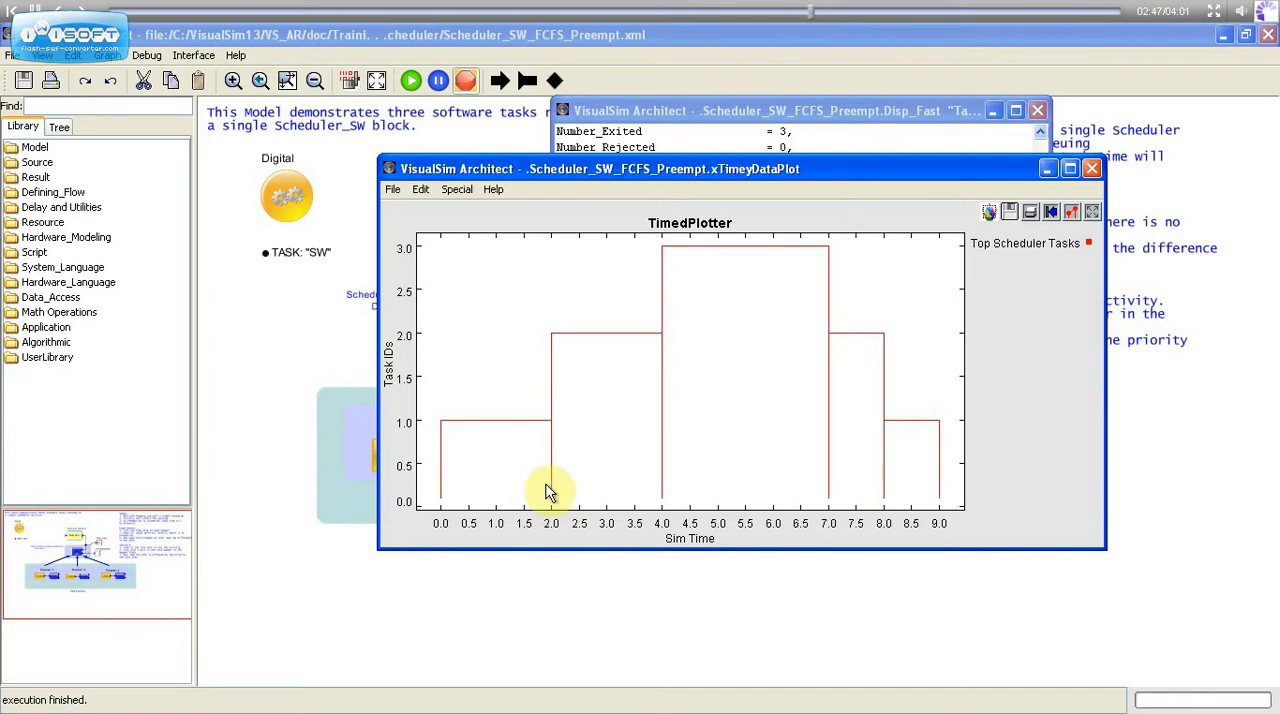
mouse_move(580, 368)
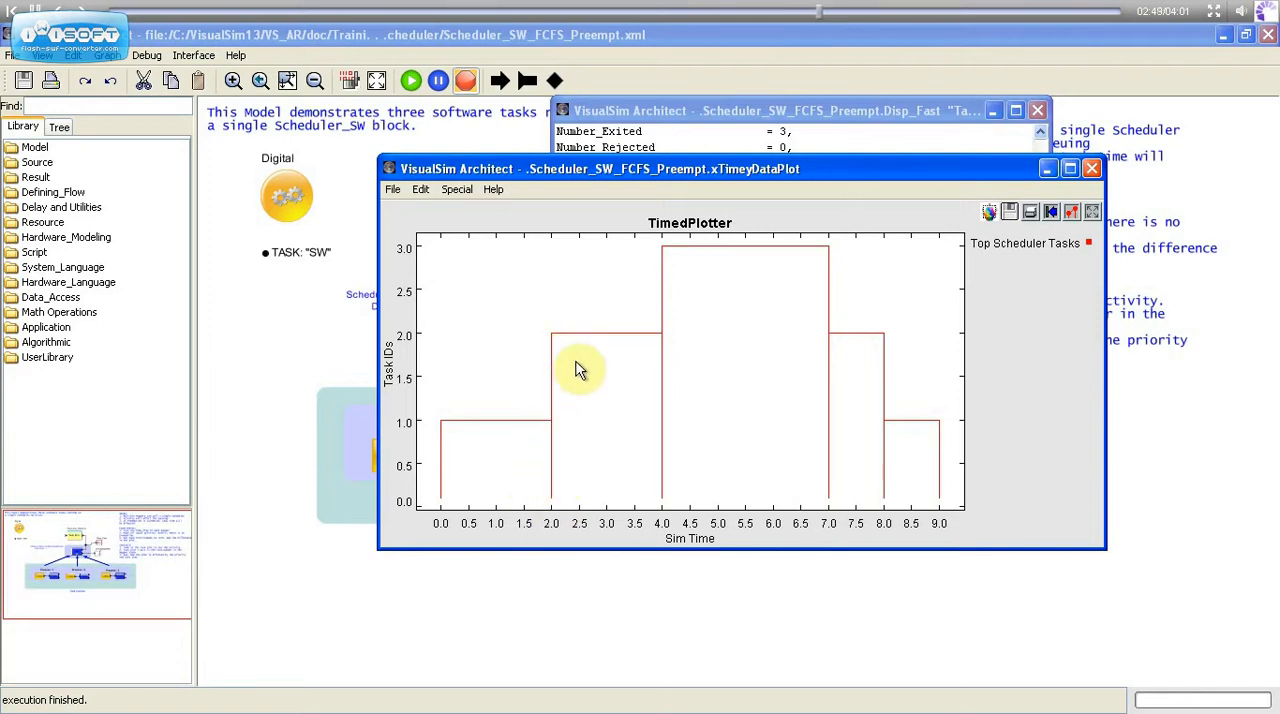
mouse_move(667, 500)
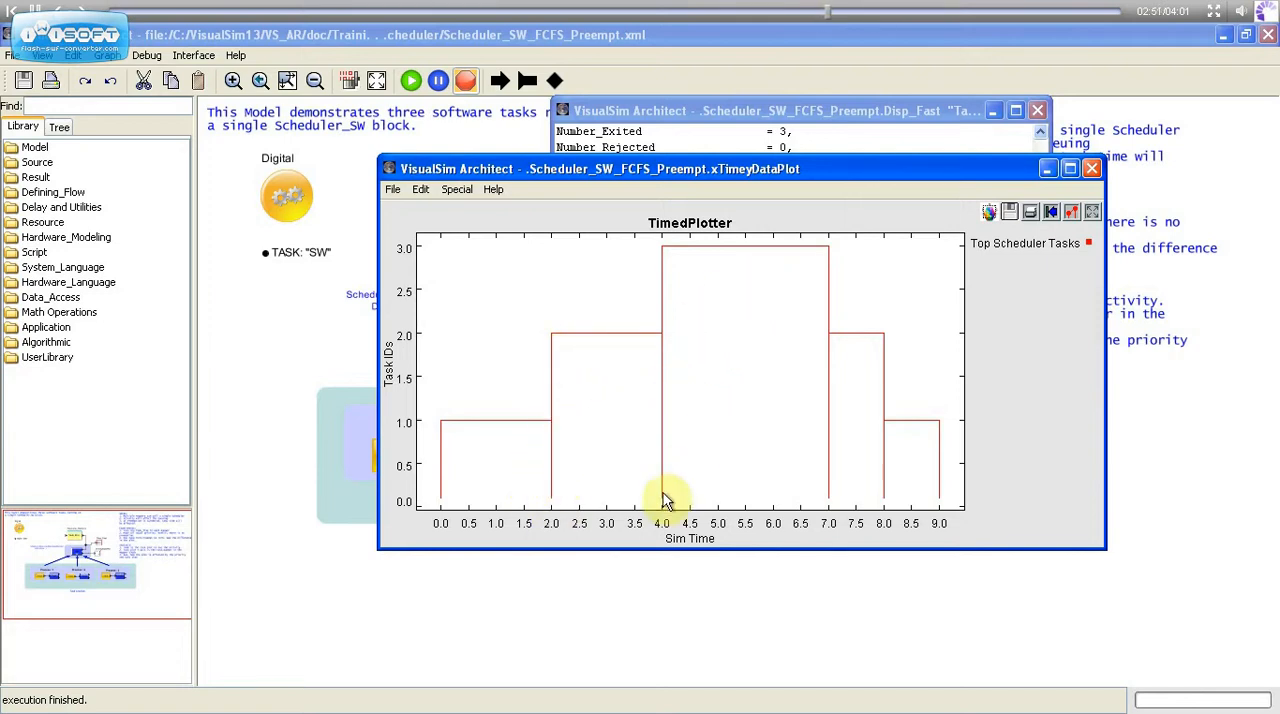
mouse_move(611, 455)
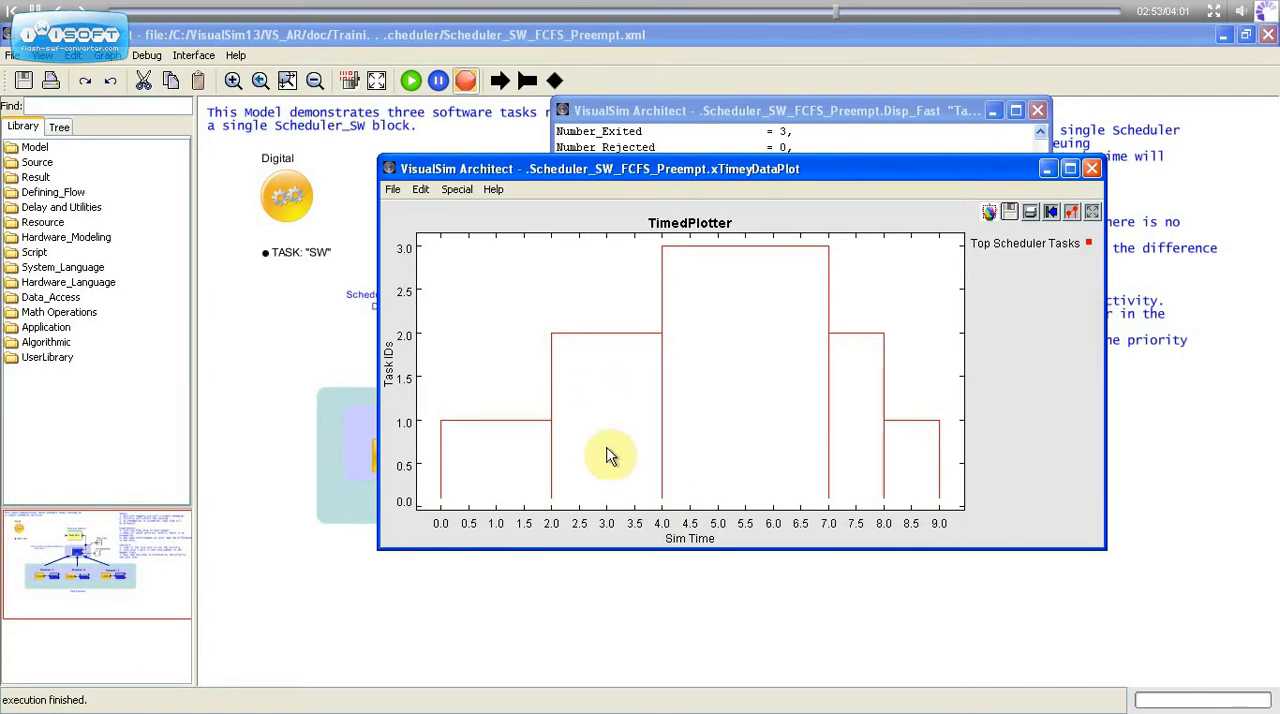
mouse_move(737, 288)
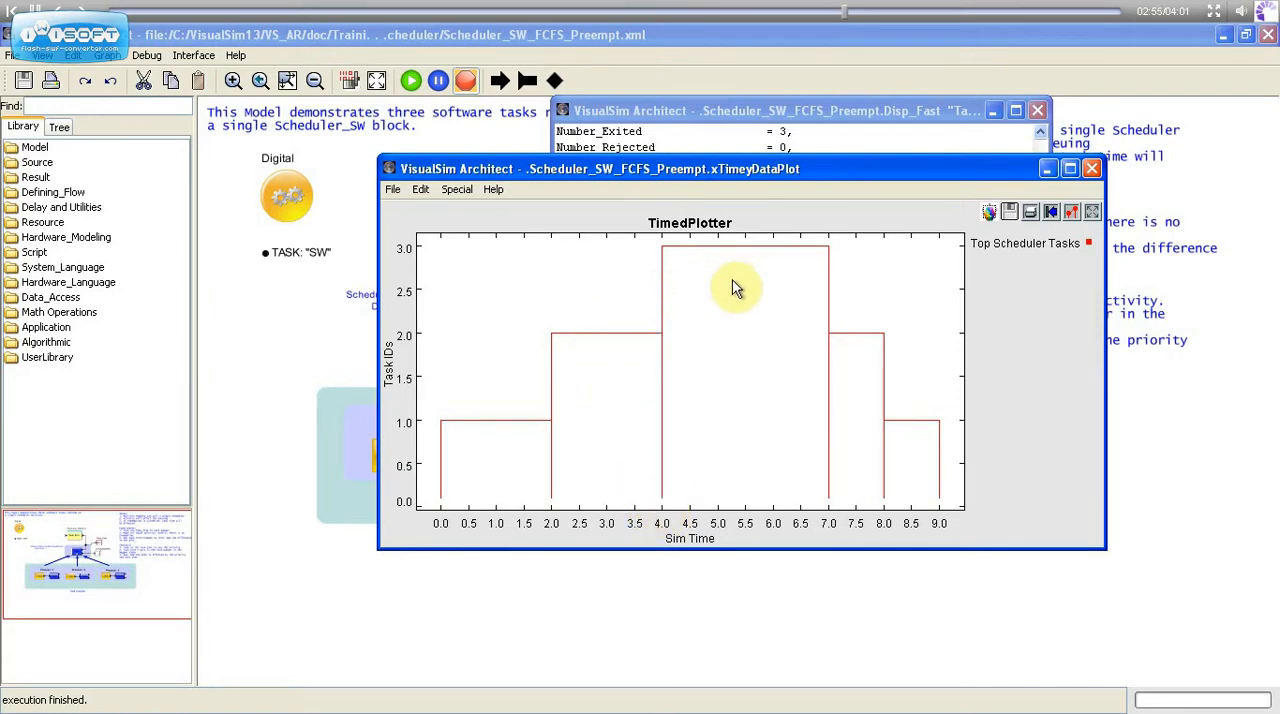
mouse_move(788, 358)
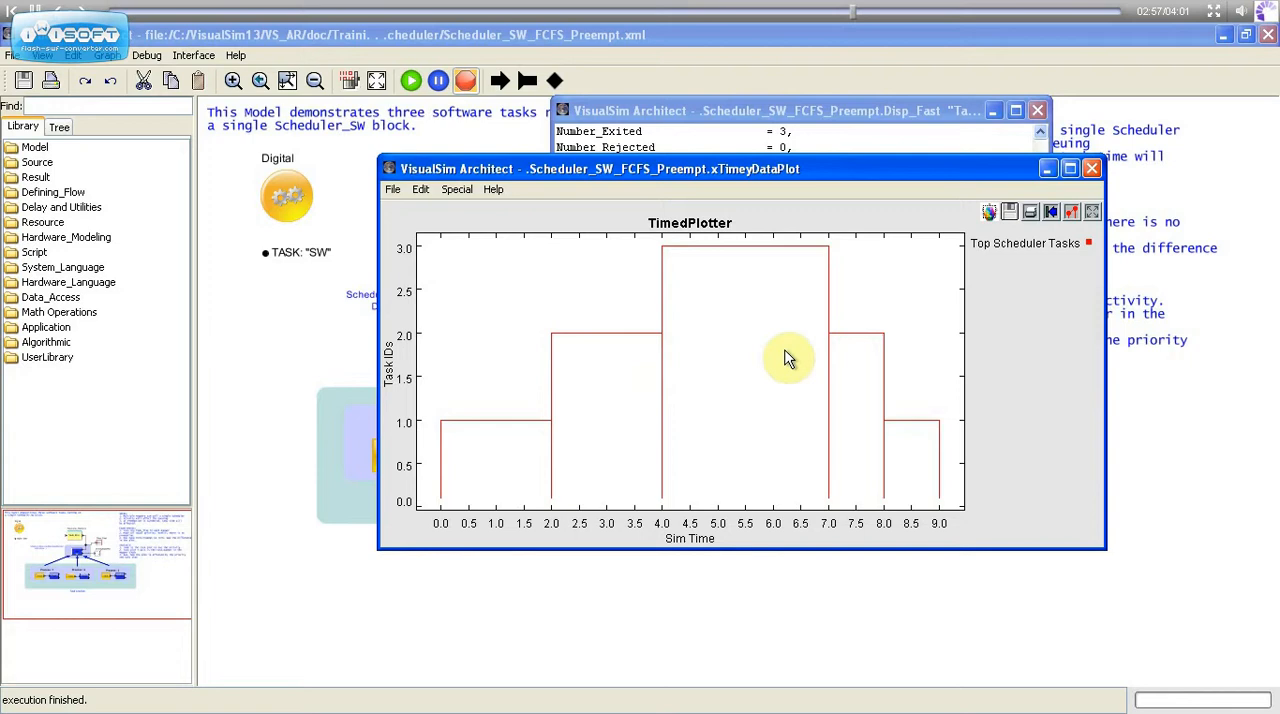
mouse_move(610, 363)
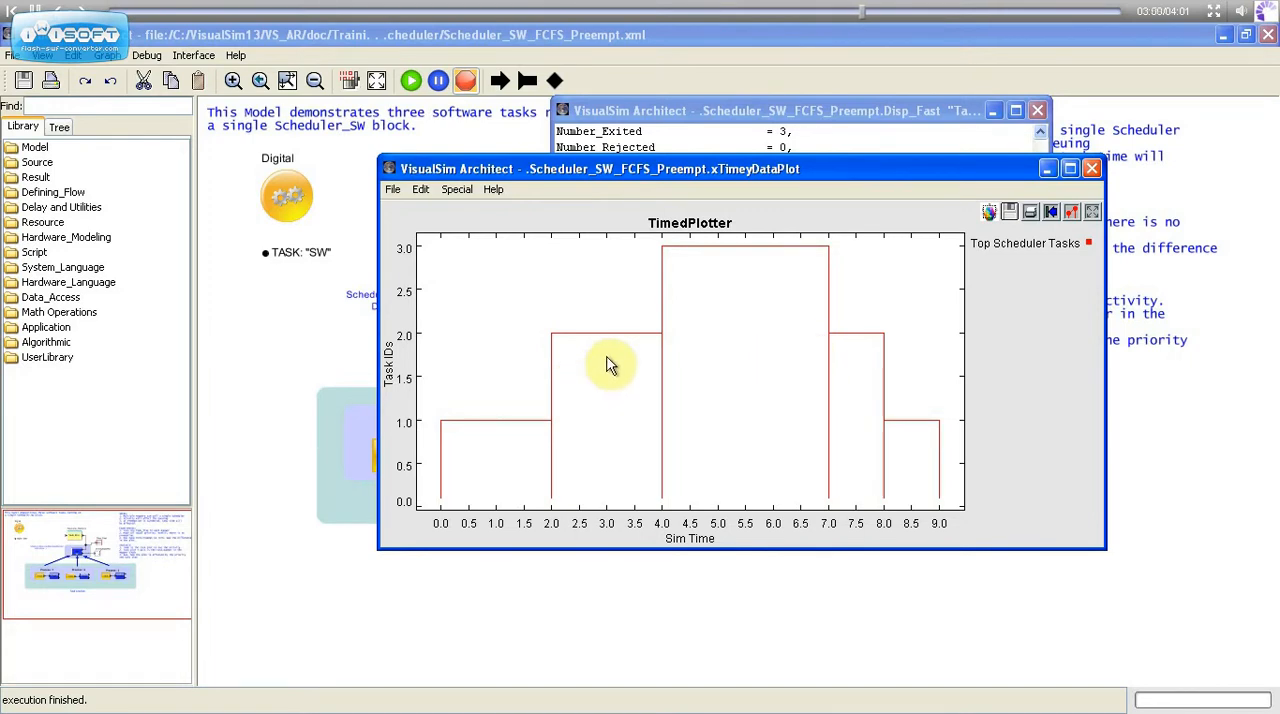
mouse_move(605, 367)
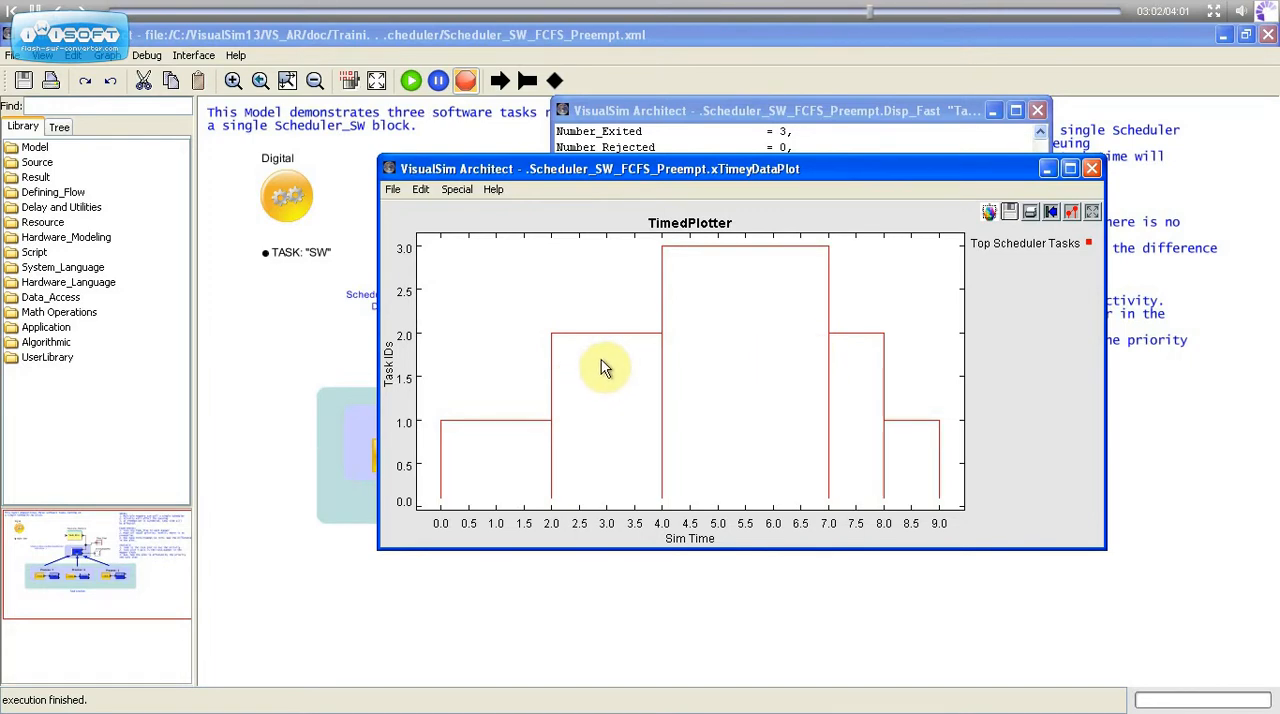
mouse_move(908, 350)
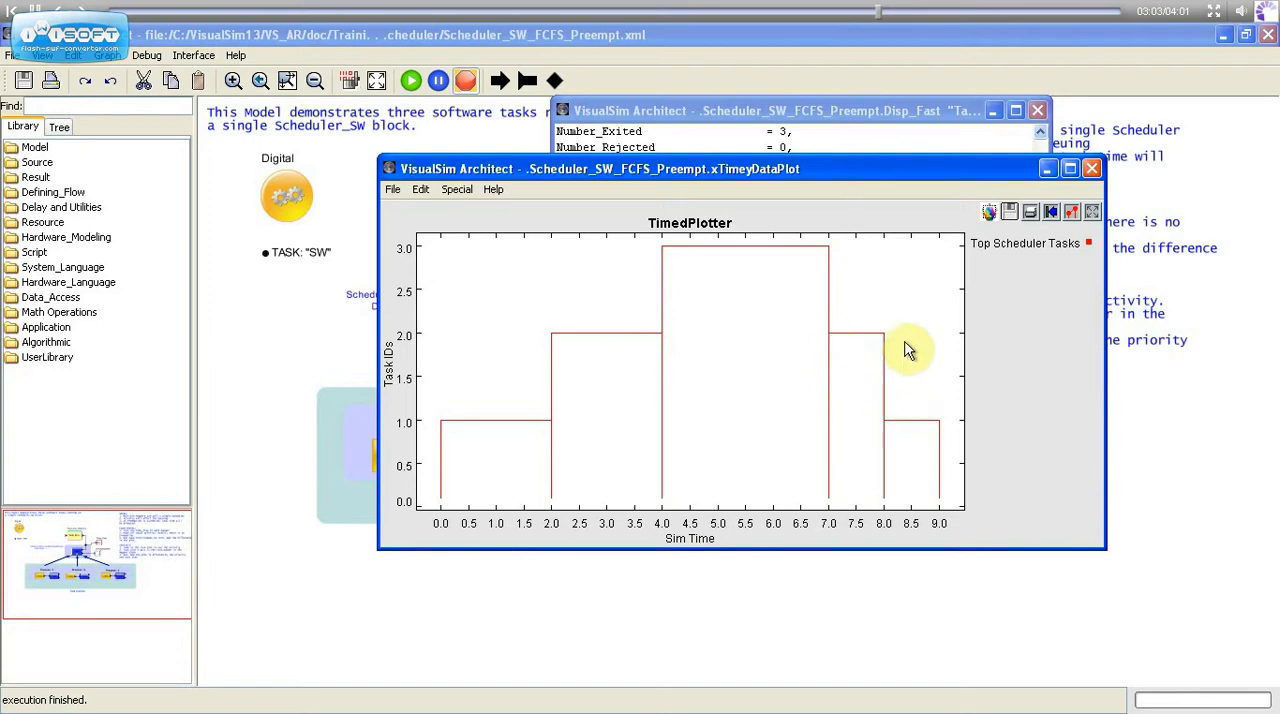
mouse_move(862, 360)
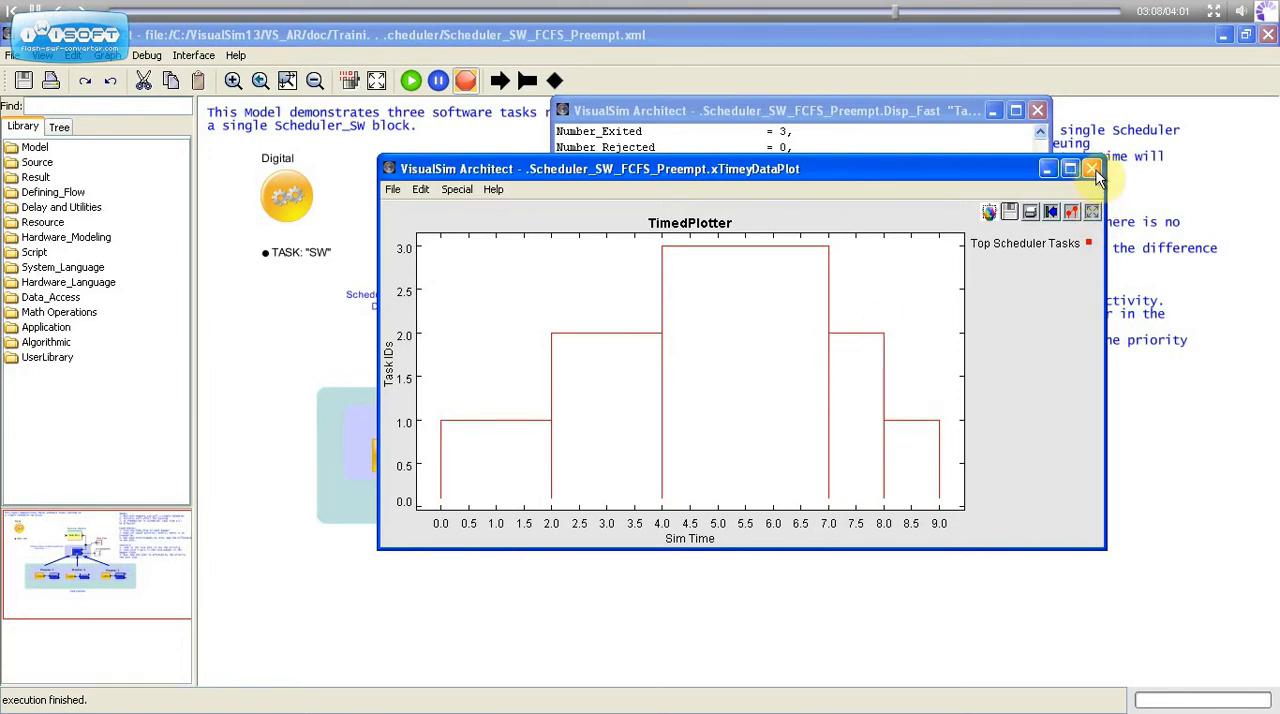
click(1091, 168)
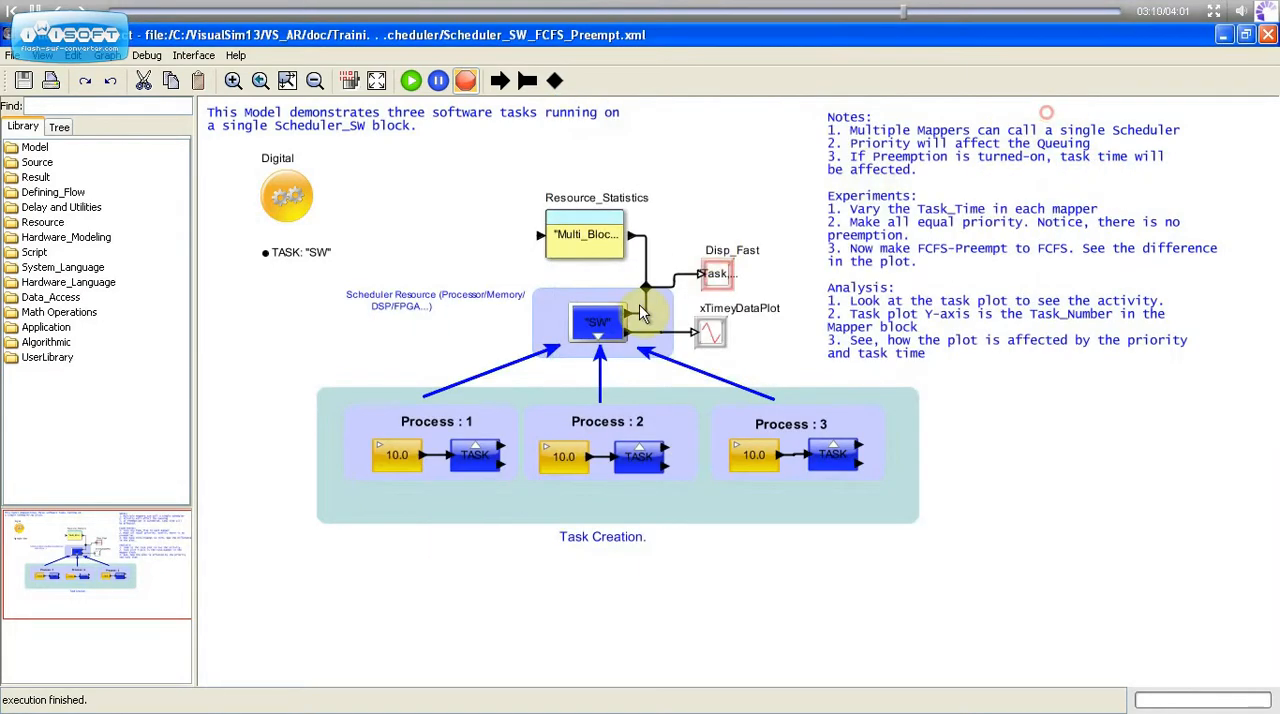
Commit Scheduler_RR with a 2.0 Round_Robin_Time_Slice on the SW scheduler.
double_click(598, 322)
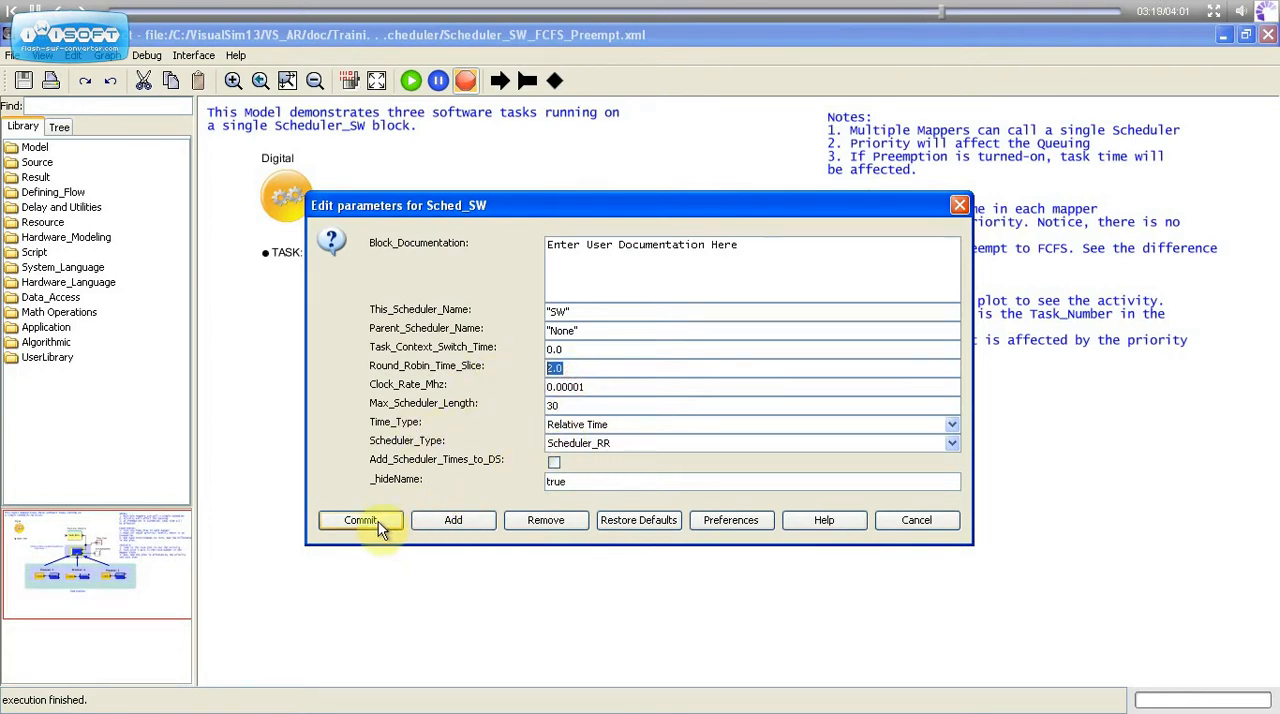
click(360, 519)
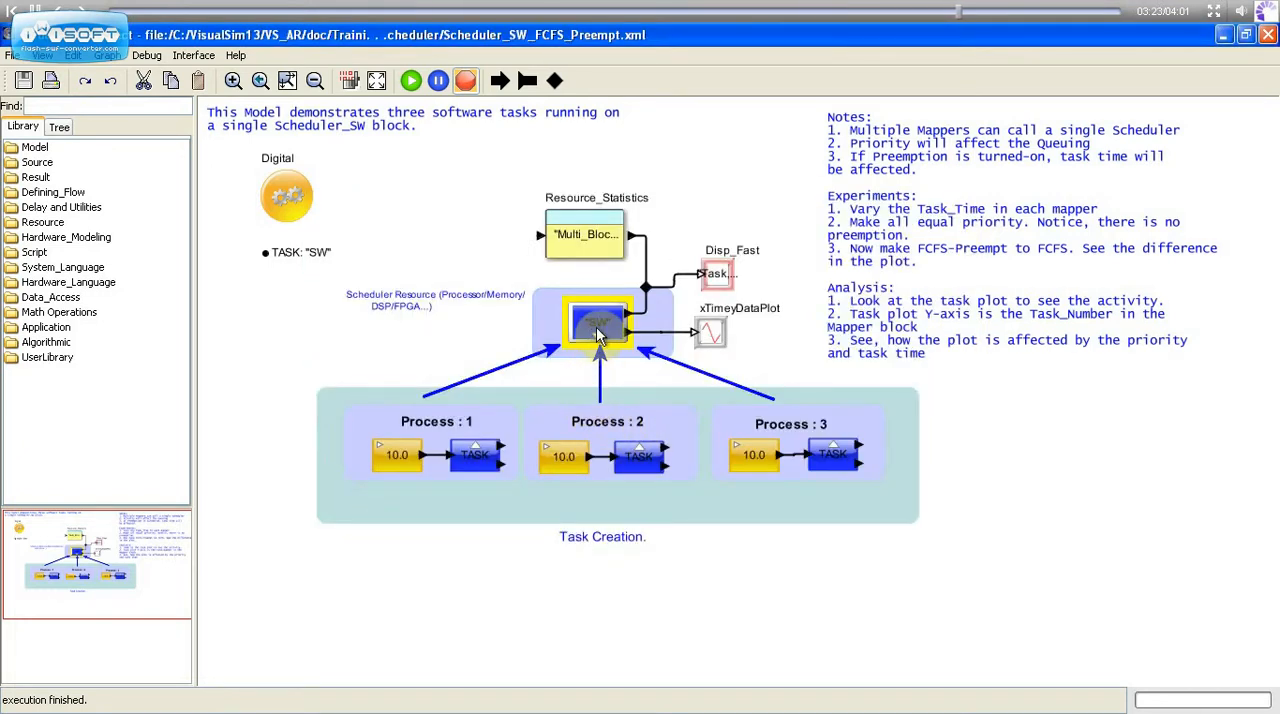
double_click(598, 322)
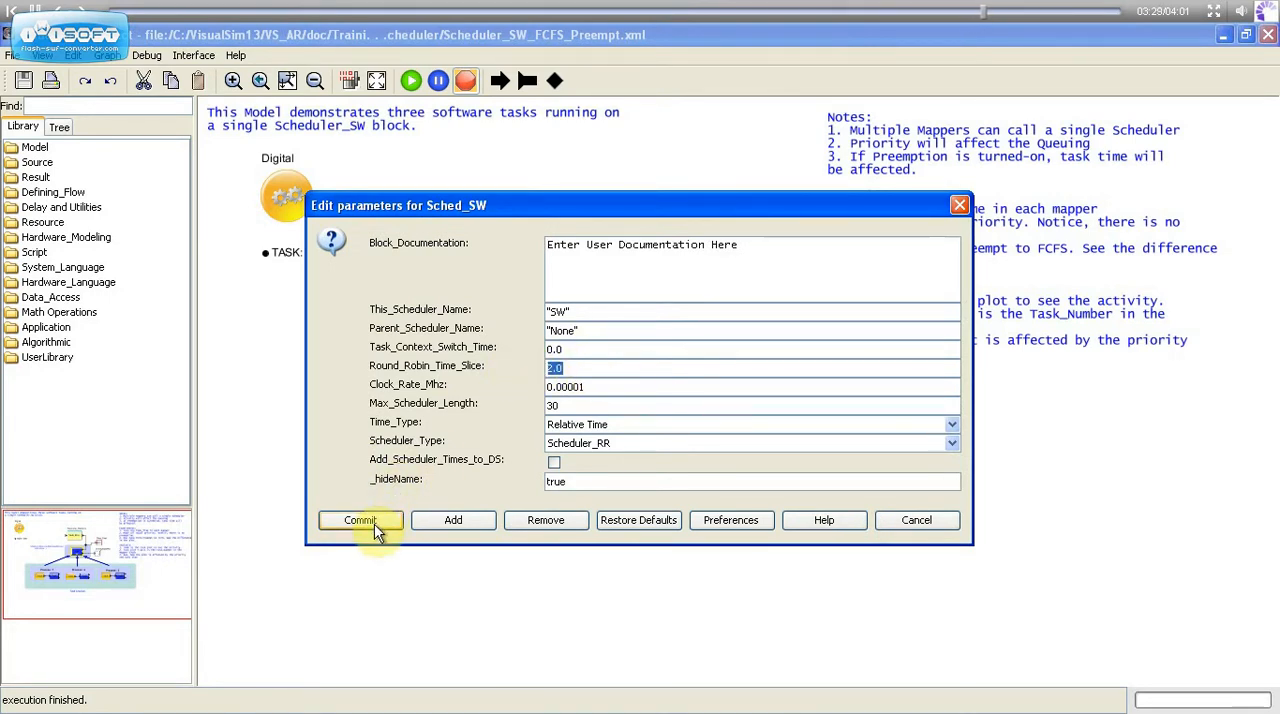
click(360, 520)
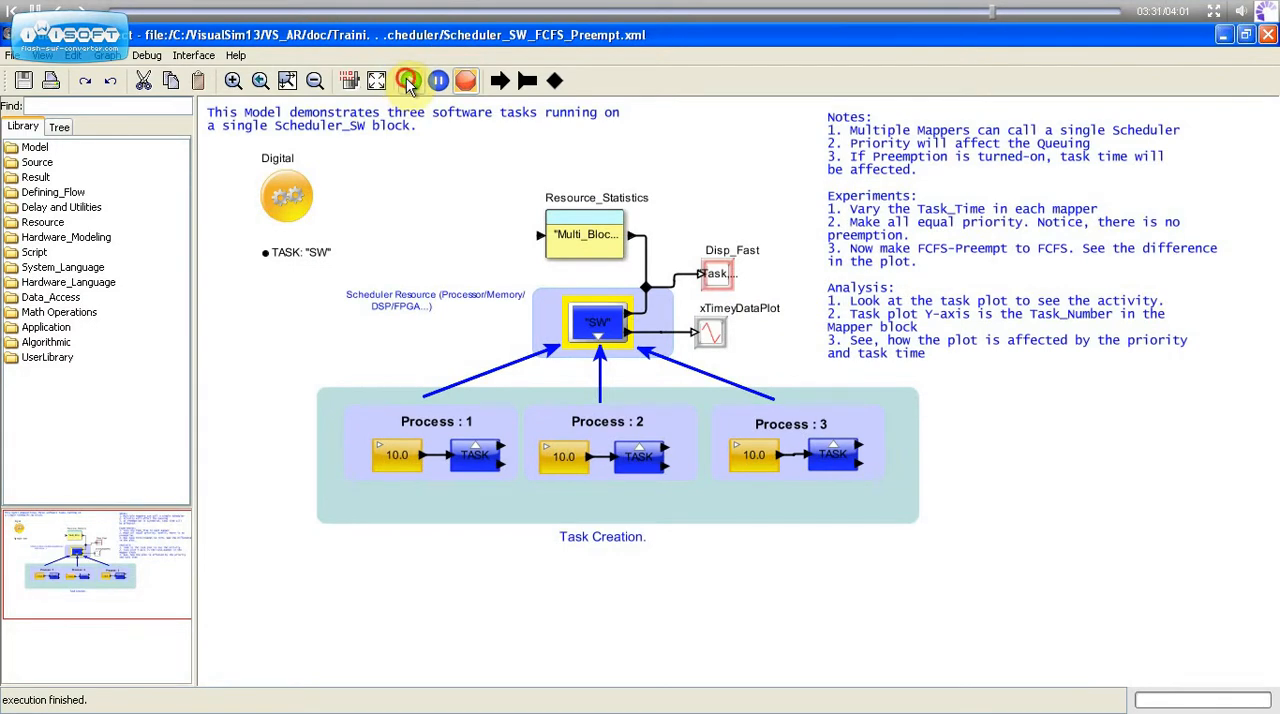
Run the round-robin simulation and close its plot of tasks 1, 2, 1, 3, 2, 3.
click(408, 81)
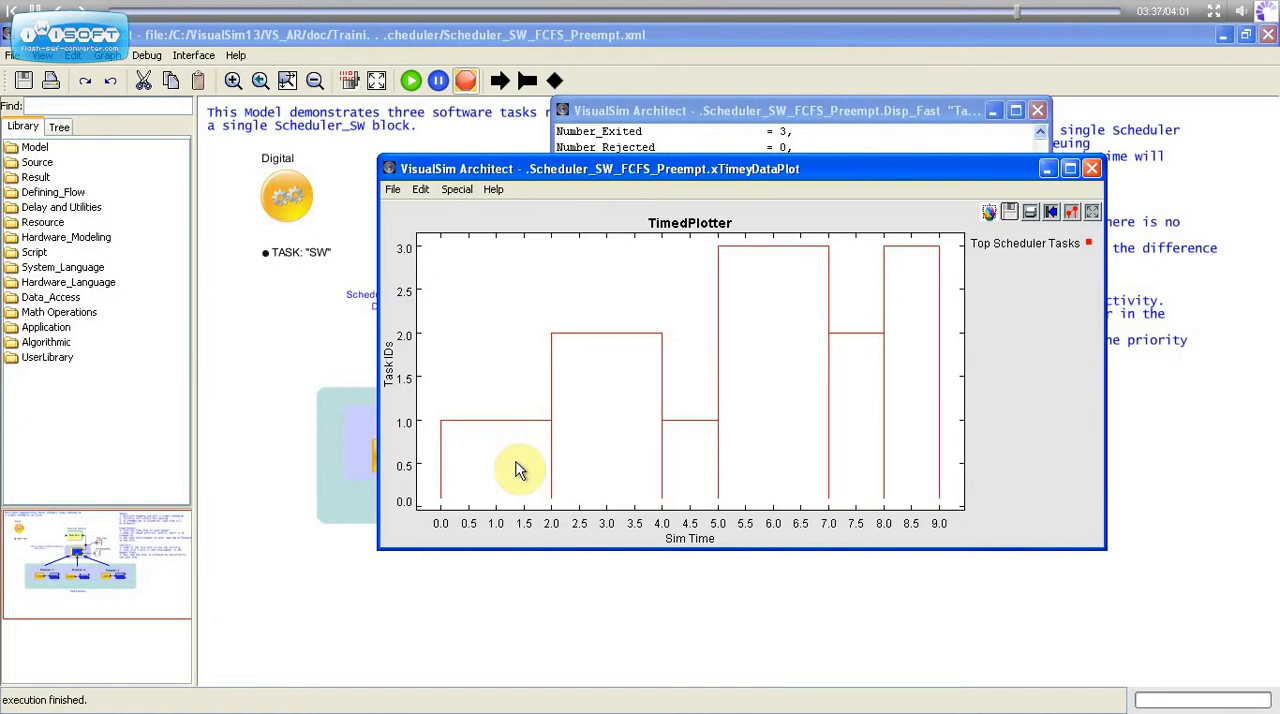
mouse_move(615, 453)
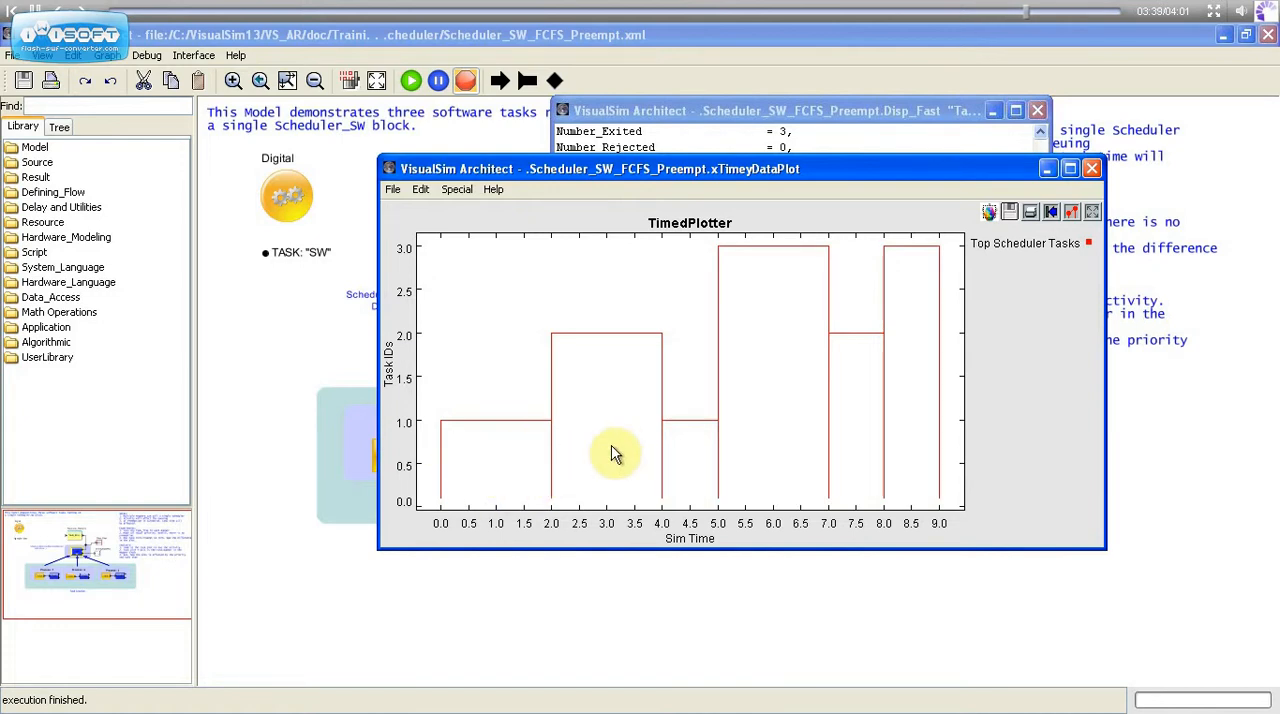
mouse_move(690, 440)
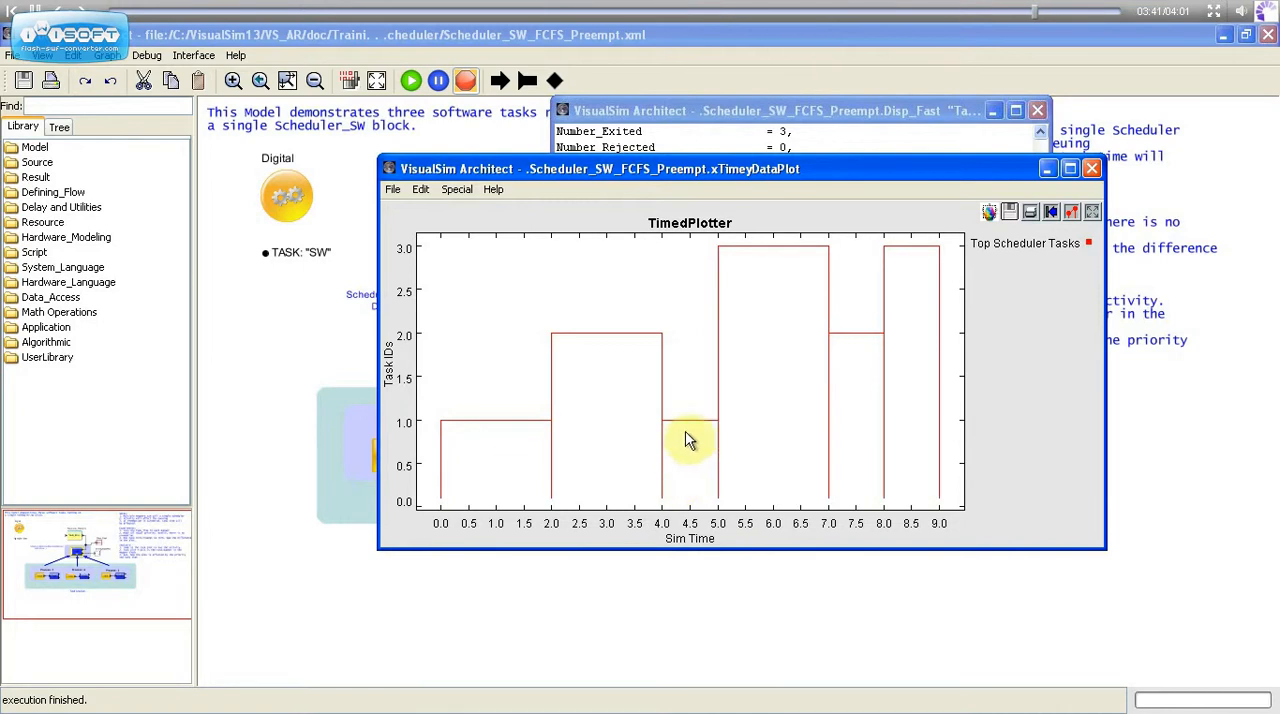
click(1091, 168)
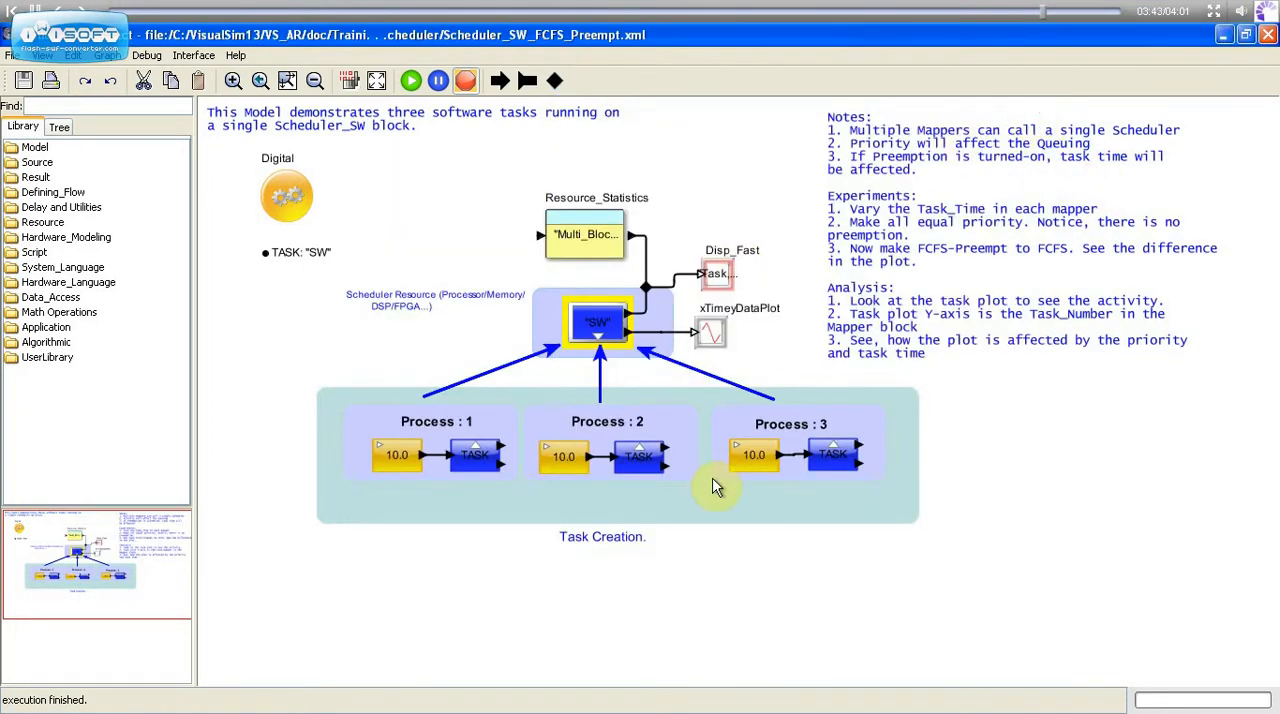
Reopen the SW scheduler's parameters and open the Scheduler_Type dropdown.
double_click(597, 322)
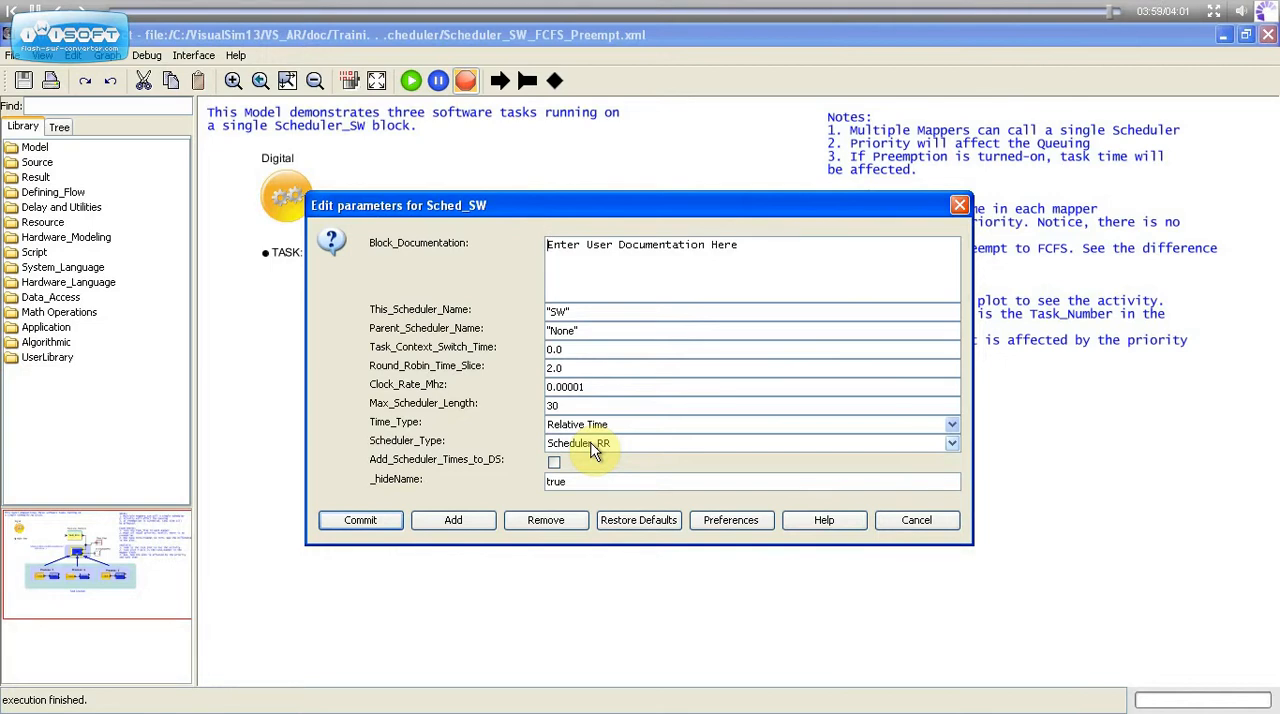
click(950, 443)
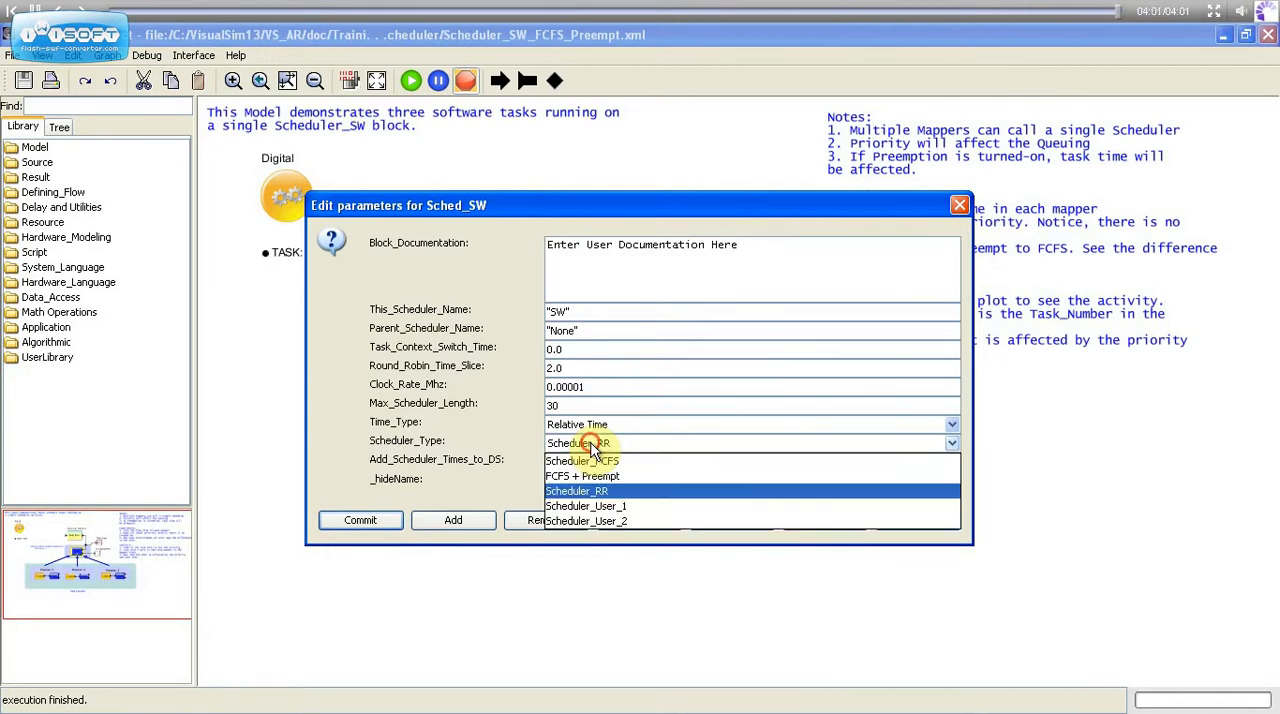